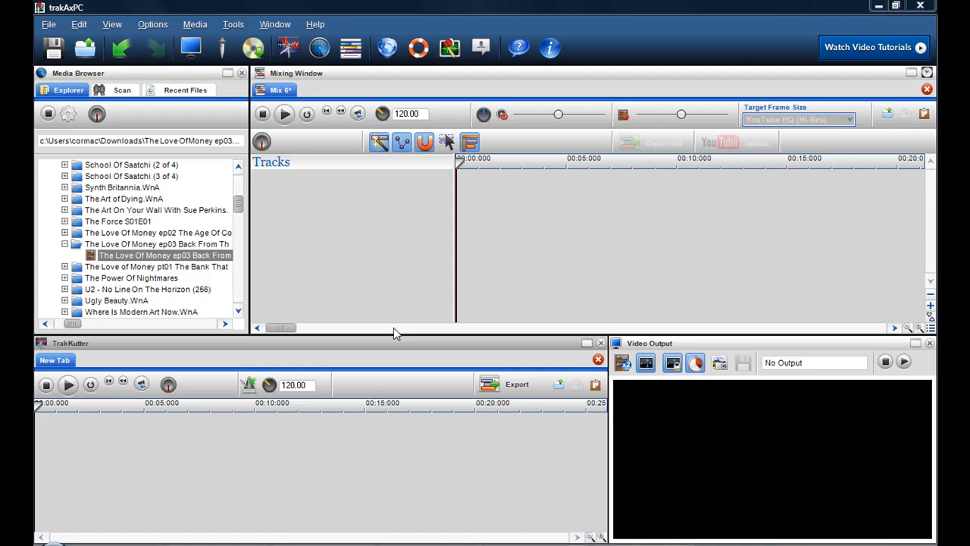
mouse_move(144, 211)
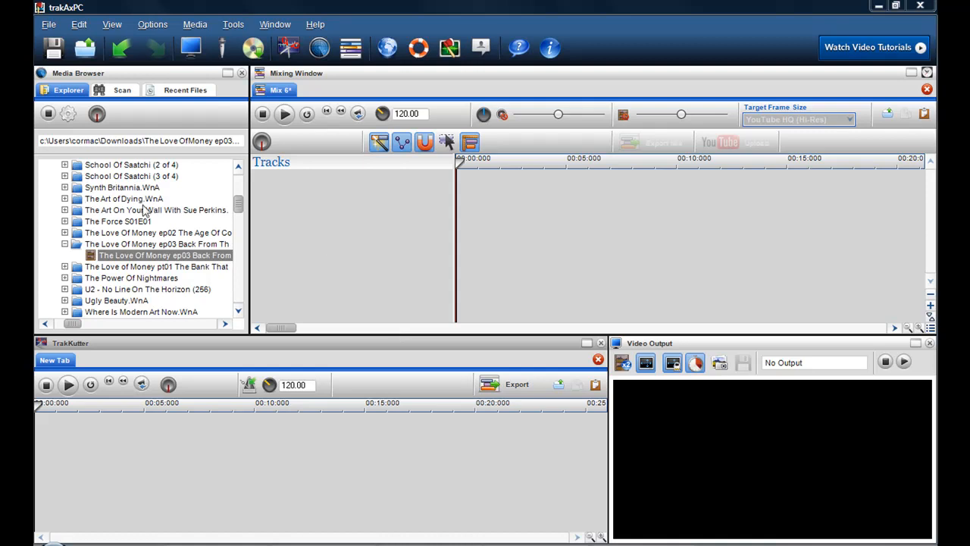
mouse_move(139, 264)
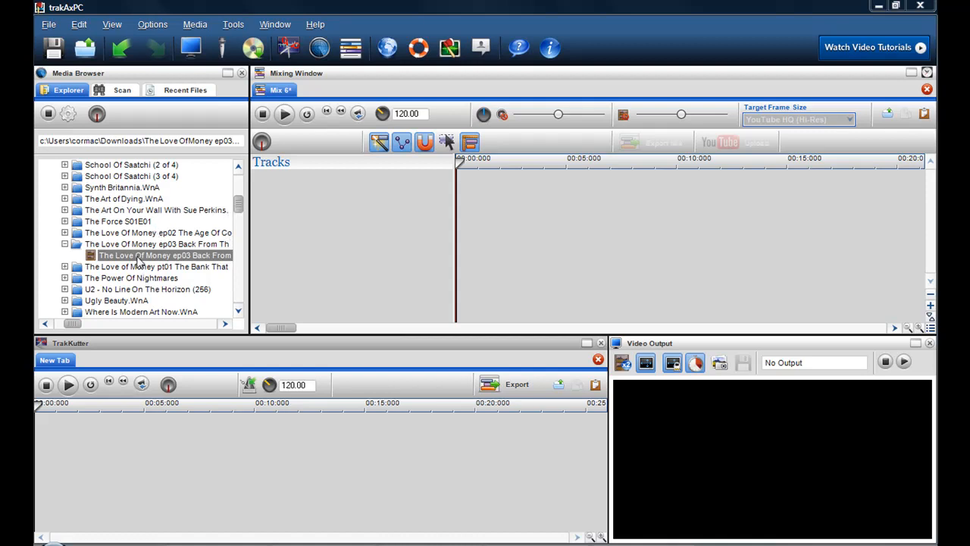
- Load the ep03 AVI into the trimmer and mark a loop region from 00:00 to 10:00
double_click(157, 255)
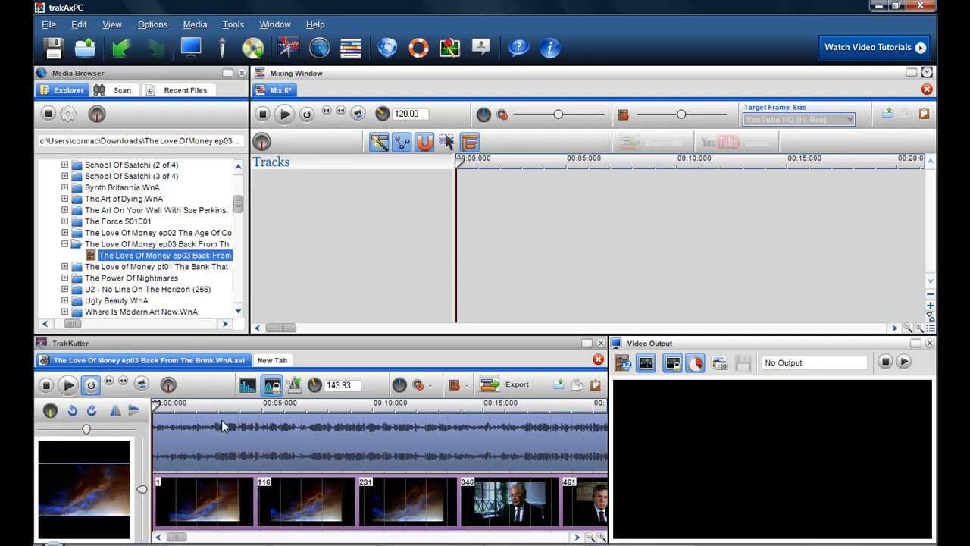
mouse_move(223, 426)
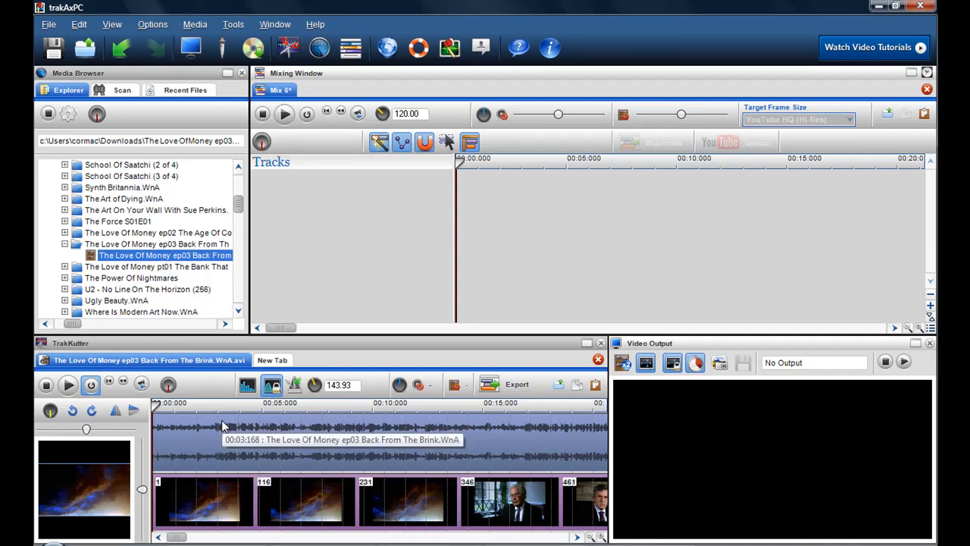
mouse_move(163, 503)
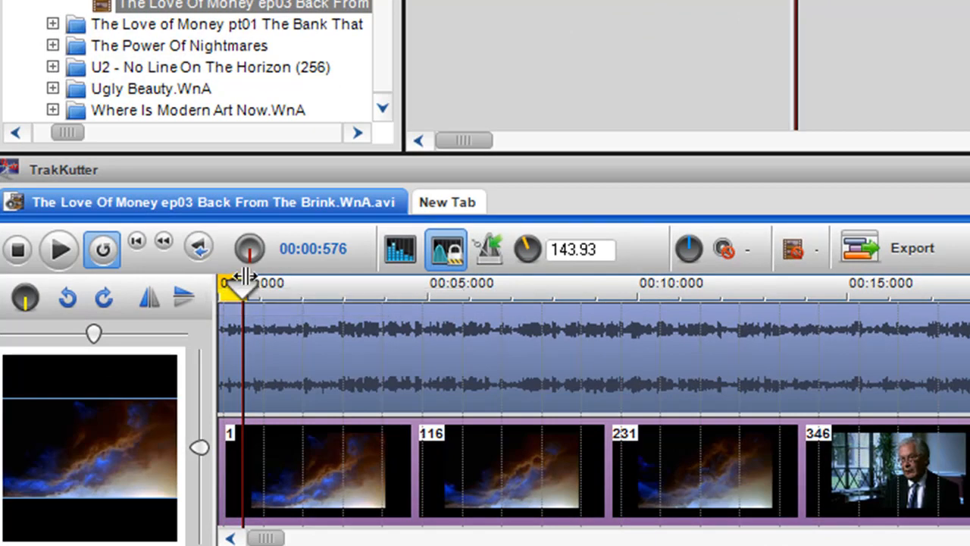
left_click_drag(239, 283, 599, 283)
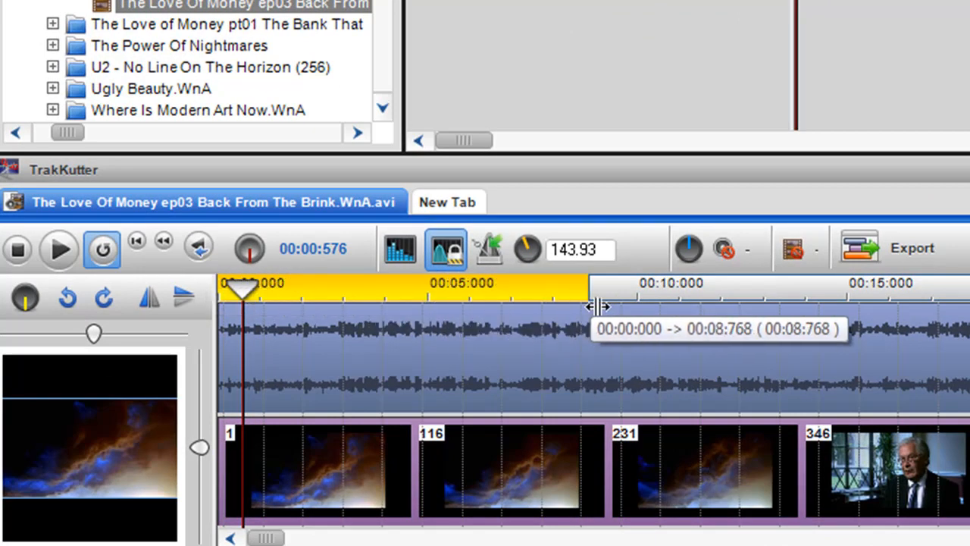
left_click_drag(591, 306, 629, 306)
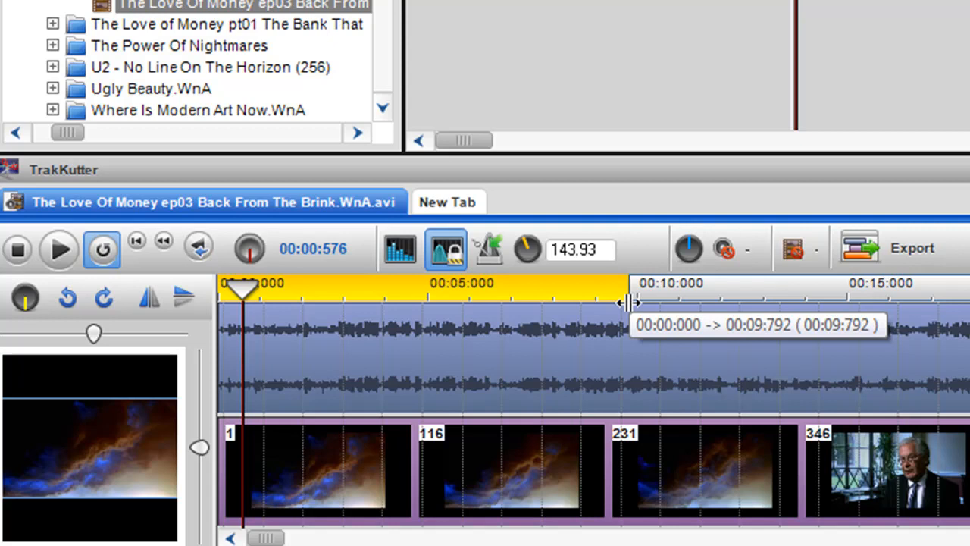
left_click_drag(625, 303, 629, 303)
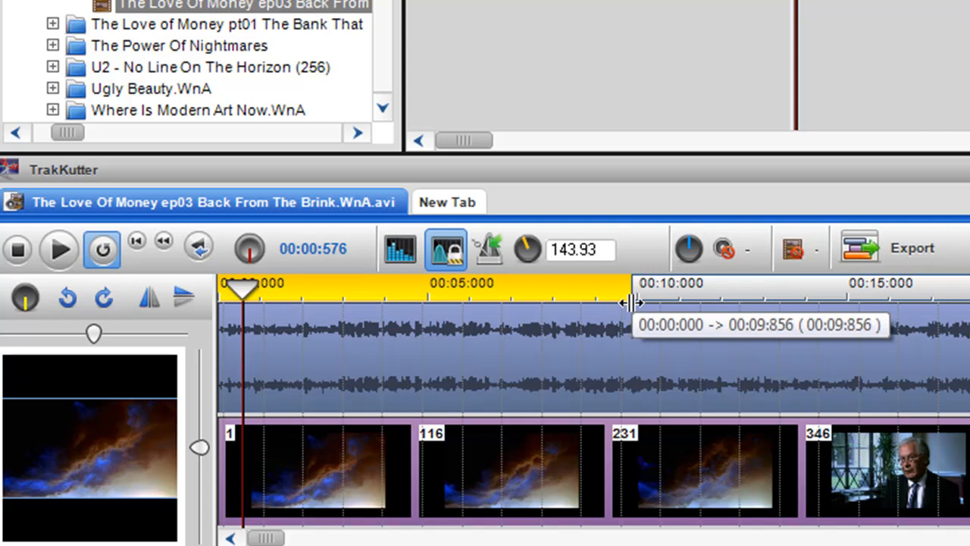
left_click_drag(630, 303, 643, 303)
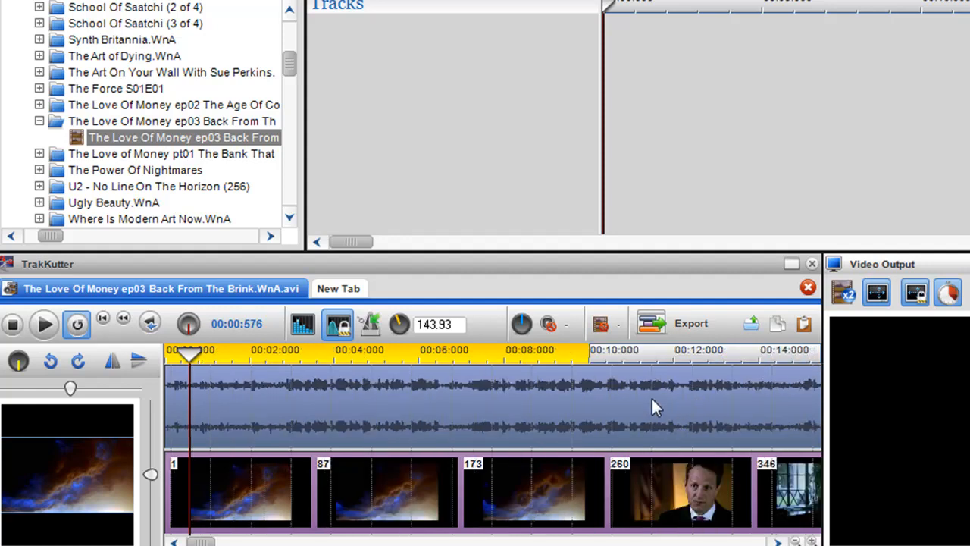
mouse_move(251, 406)
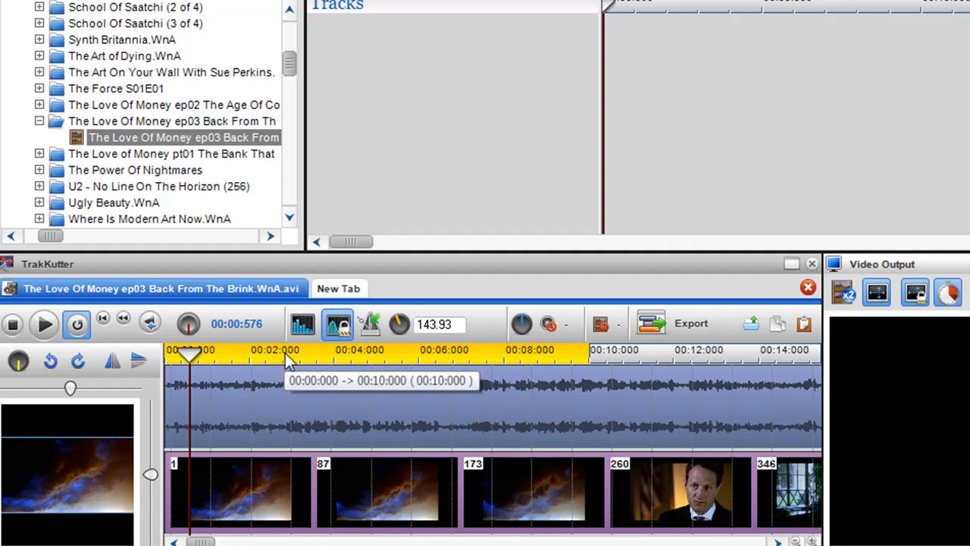
- Set the ten-minute loop region as the selection, peek at Export and close the Save media dialog
right_click(291, 361)
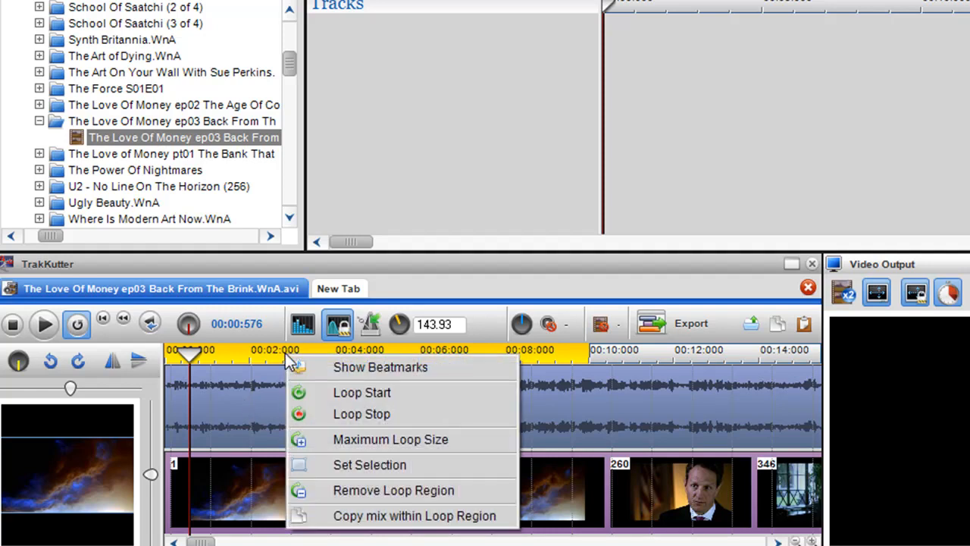
mouse_move(337, 463)
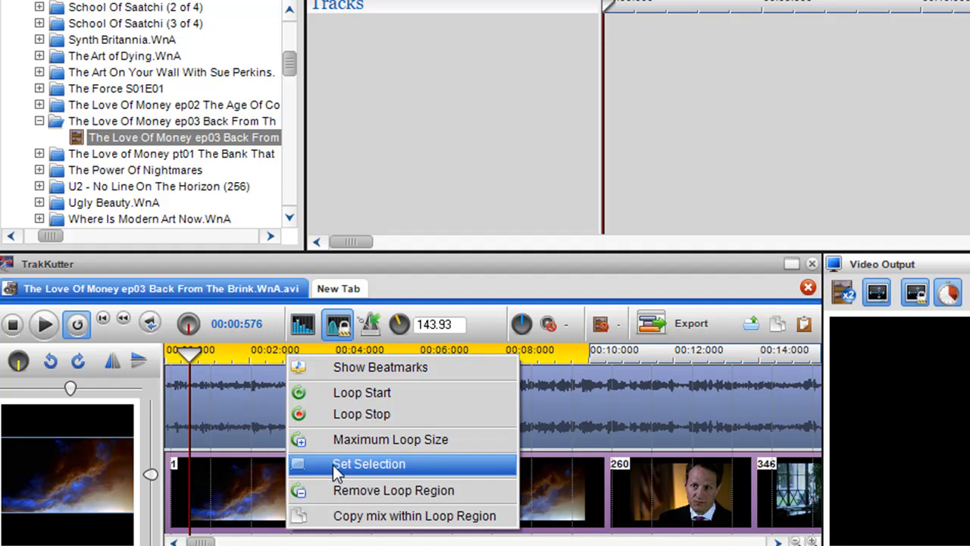
left_click(370, 464)
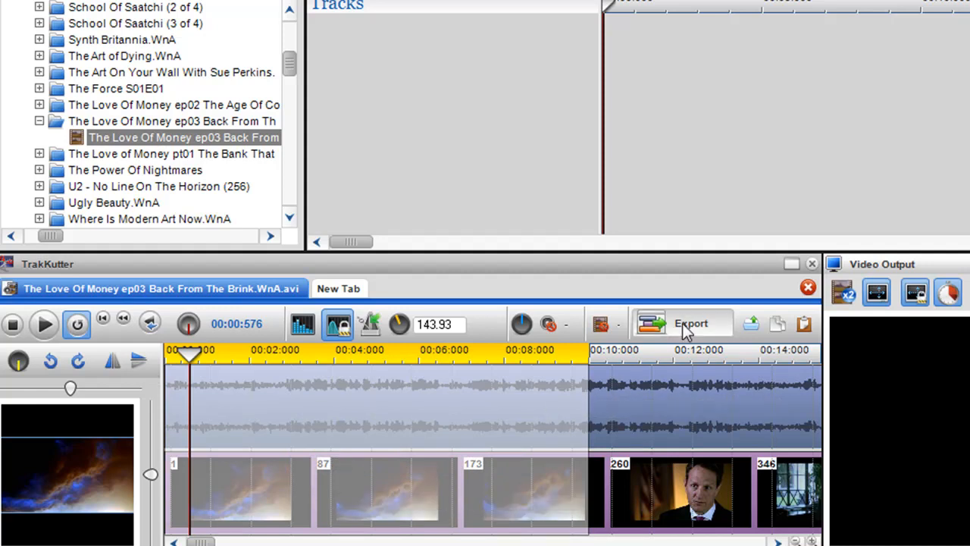
left_click(690, 324)
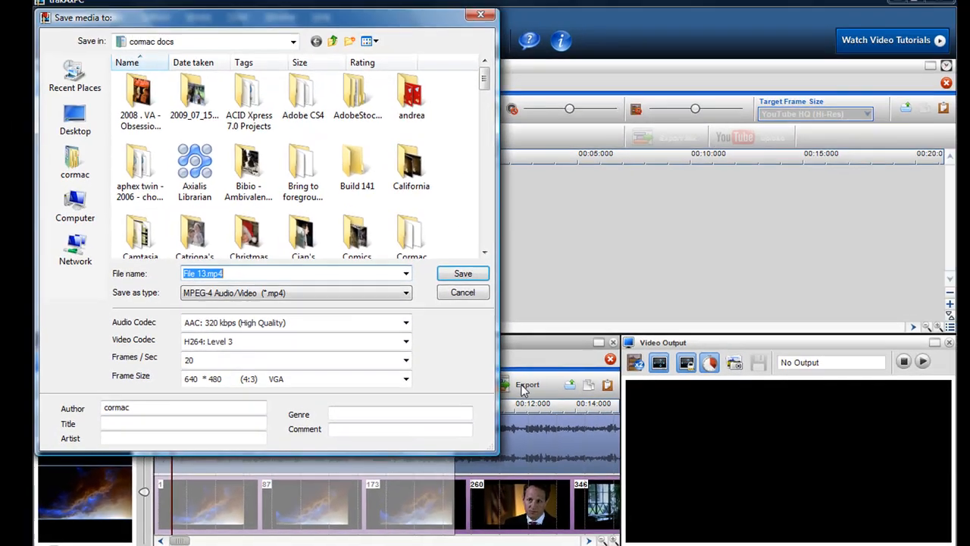
left_click(462, 291)
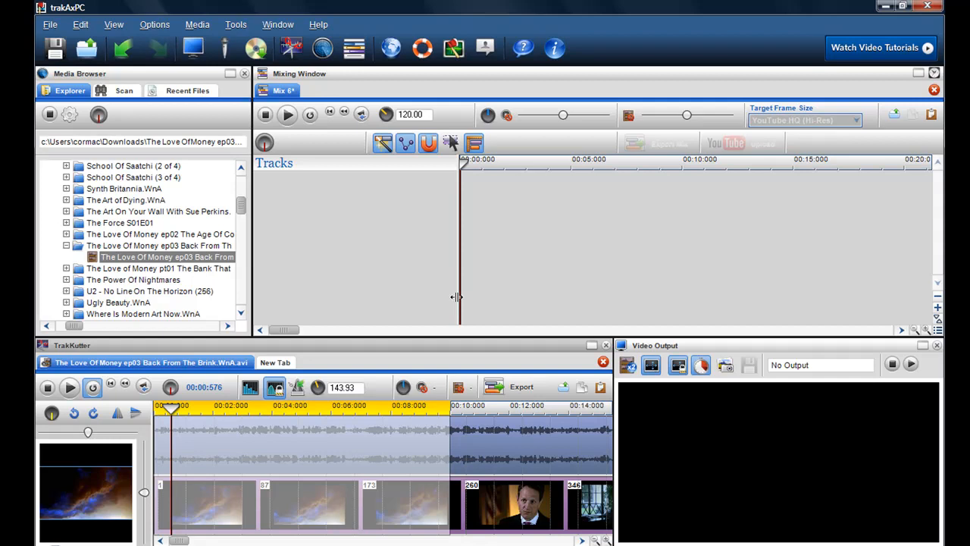
mouse_move(311, 452)
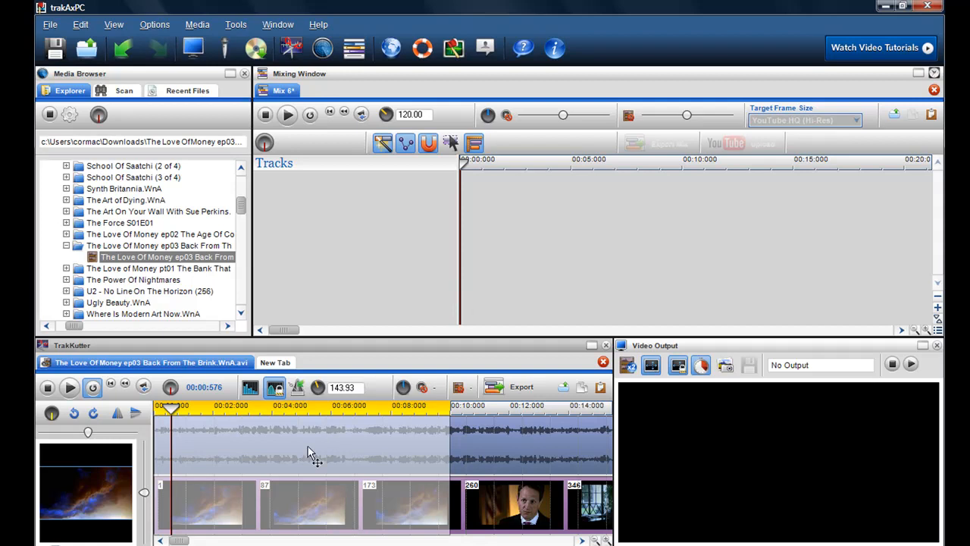
- Copy the first ten minutes, paste them into Mix 6 as tracks, and start a new empty mix
right_click(311, 452)
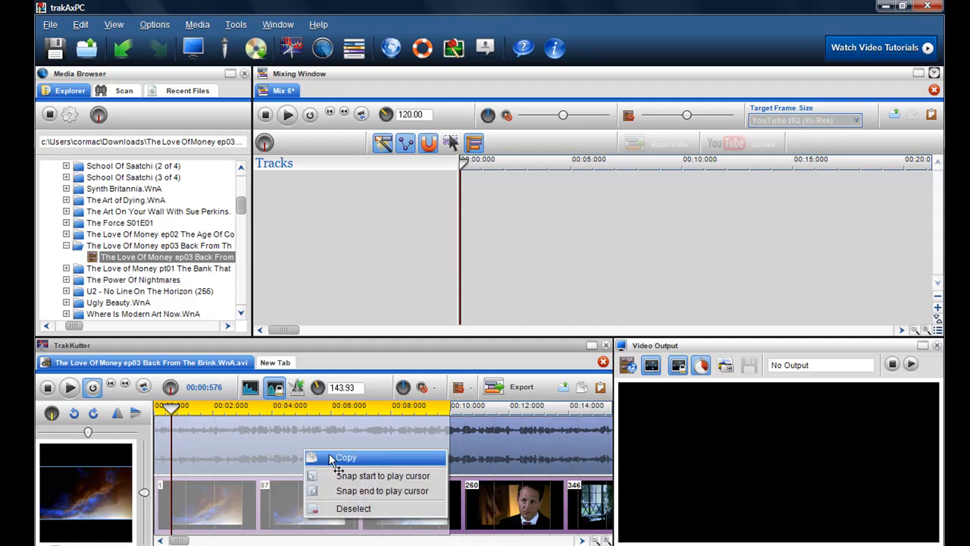
left_click(345, 457)
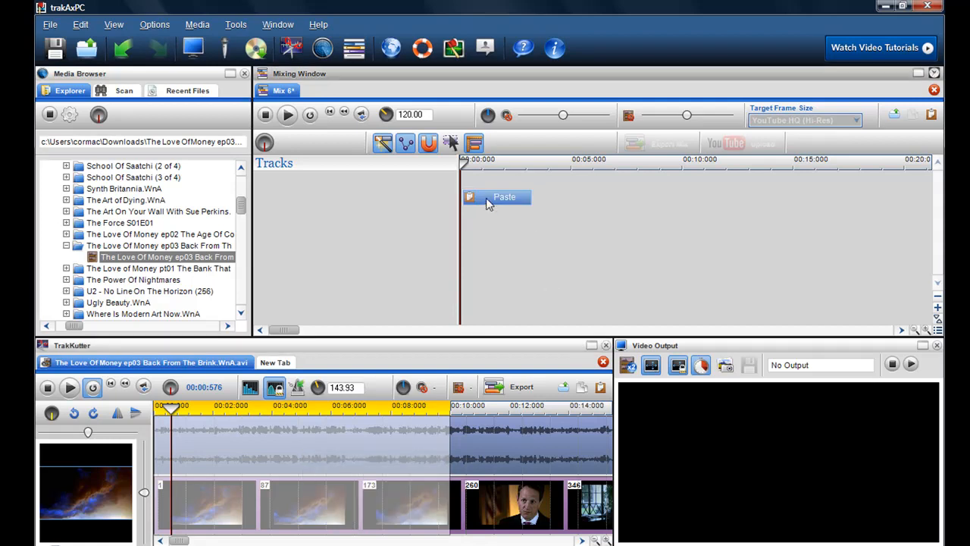
left_click(504, 197)
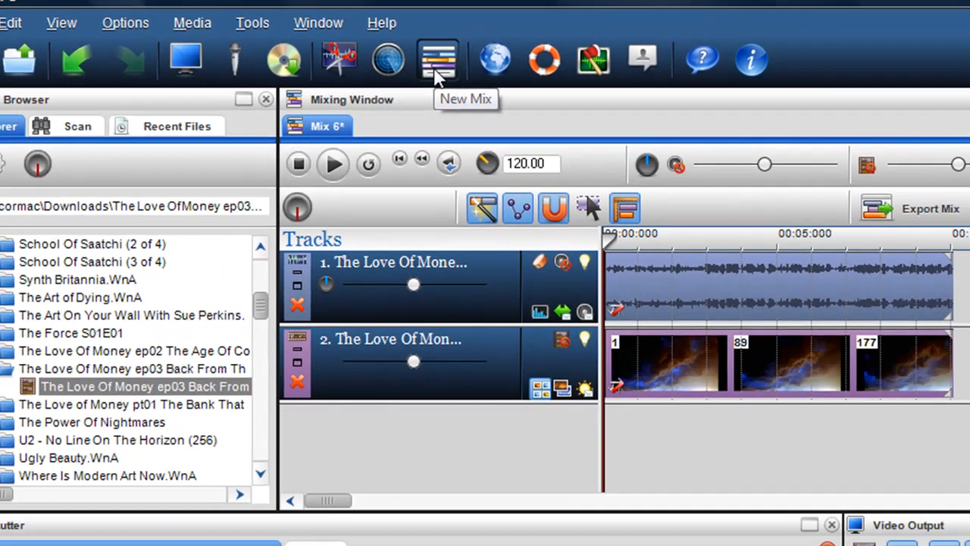
left_click(438, 59)
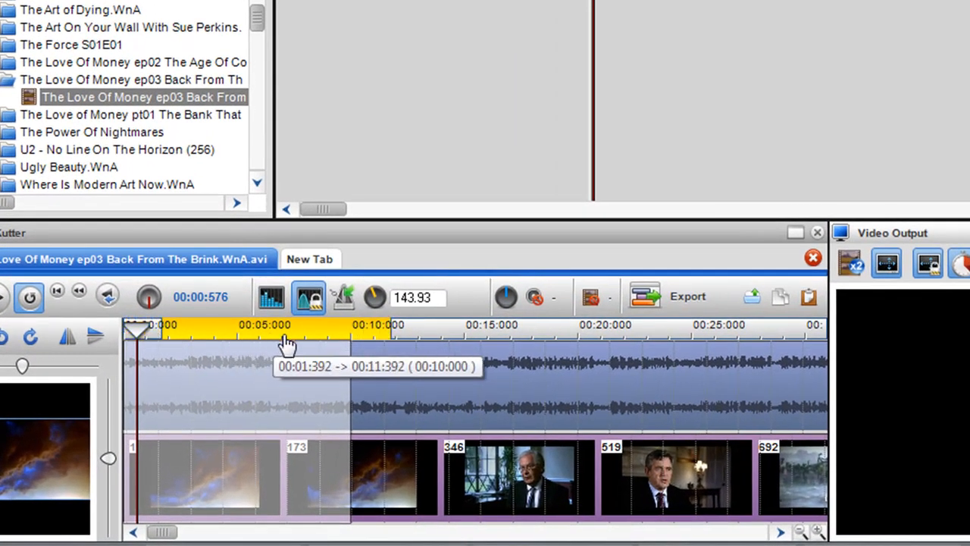
- Move the region to 10:00–20:00, paste that part into Mix 8 as tracks, and start another mix
left_click_drag(287, 345, 461, 349)
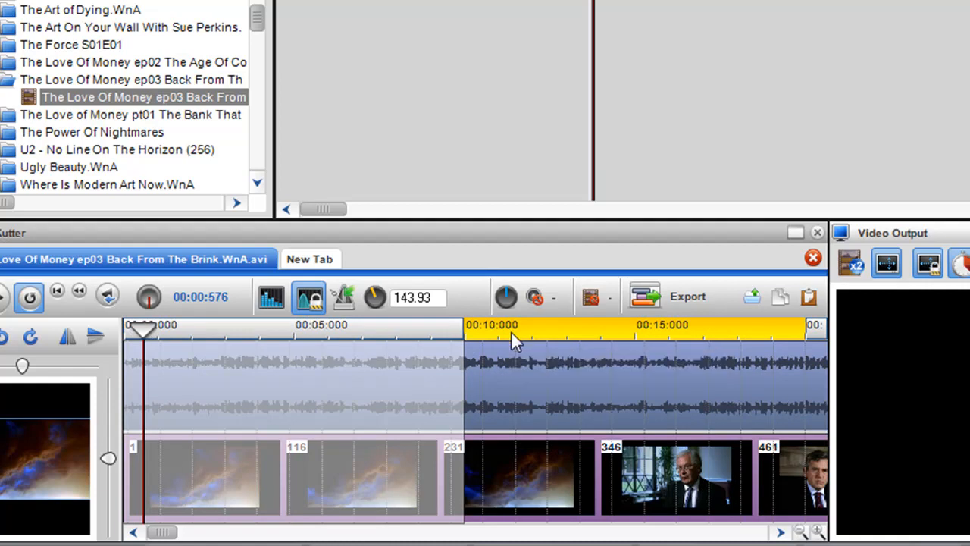
right_click(516, 341)
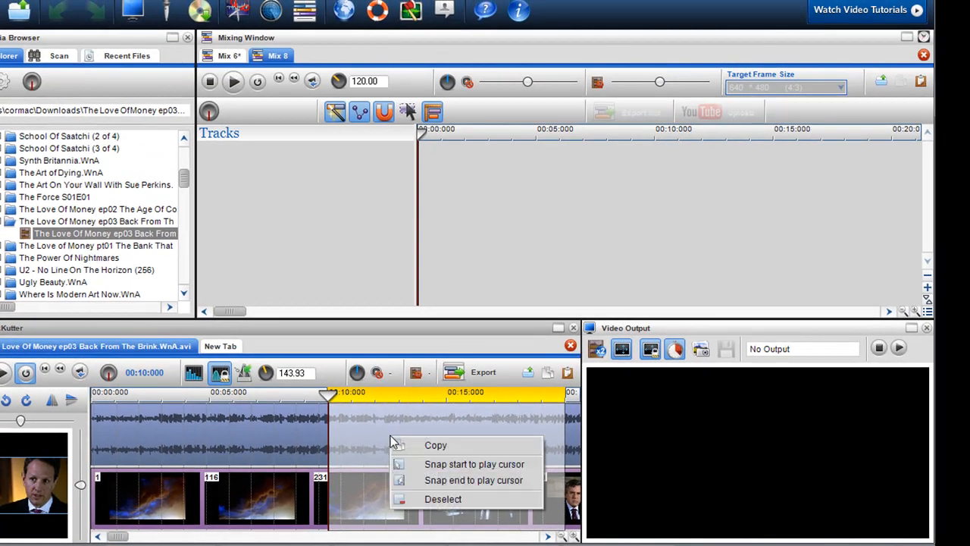
left_click(435, 446)
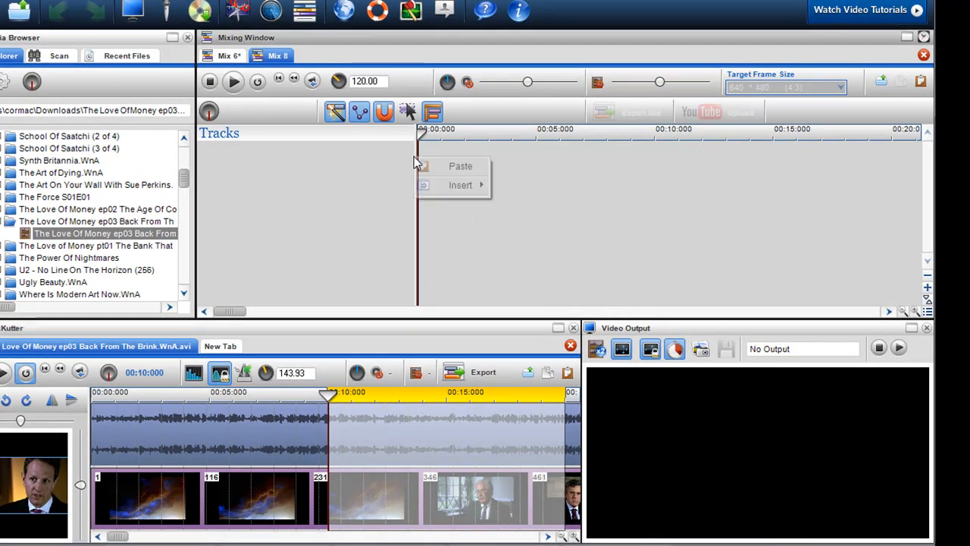
left_click(461, 165)
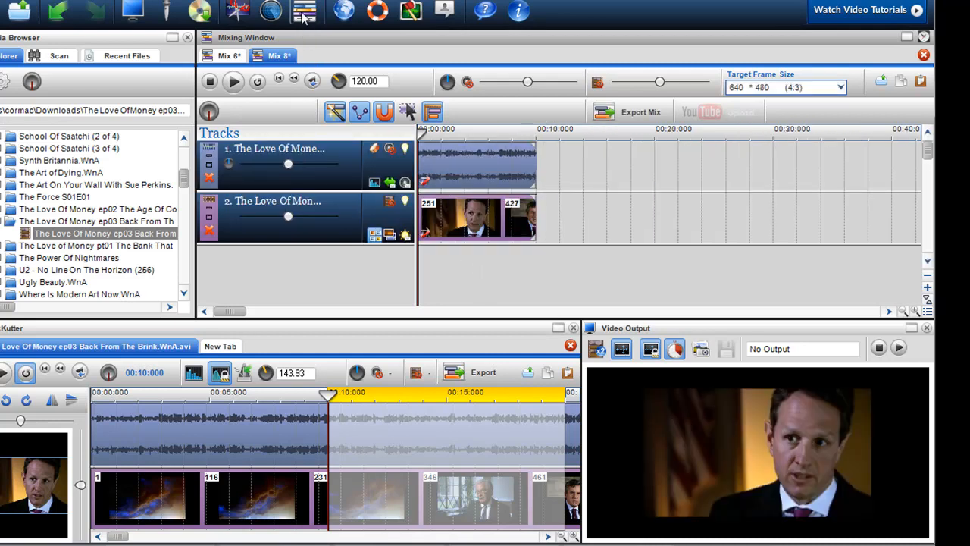
left_click(322, 55)
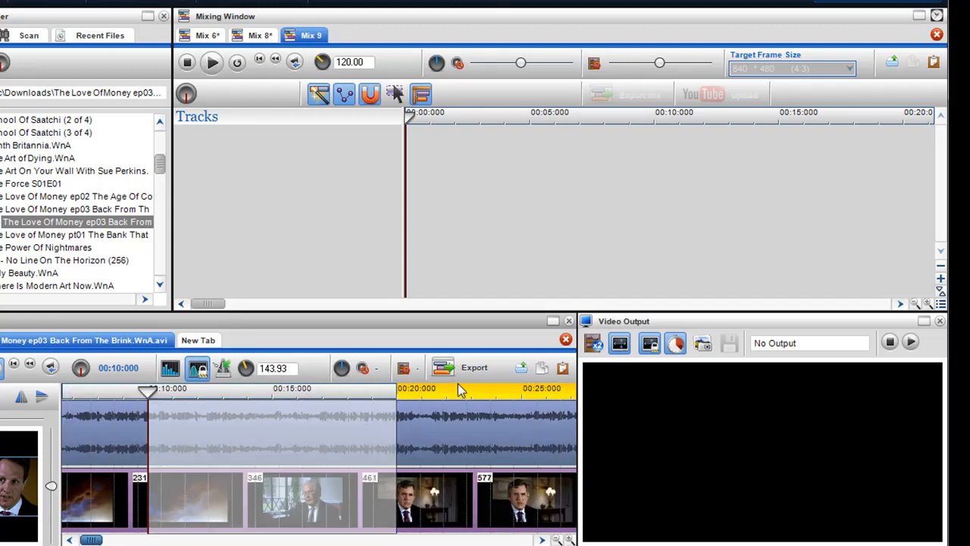
mouse_move(458, 400)
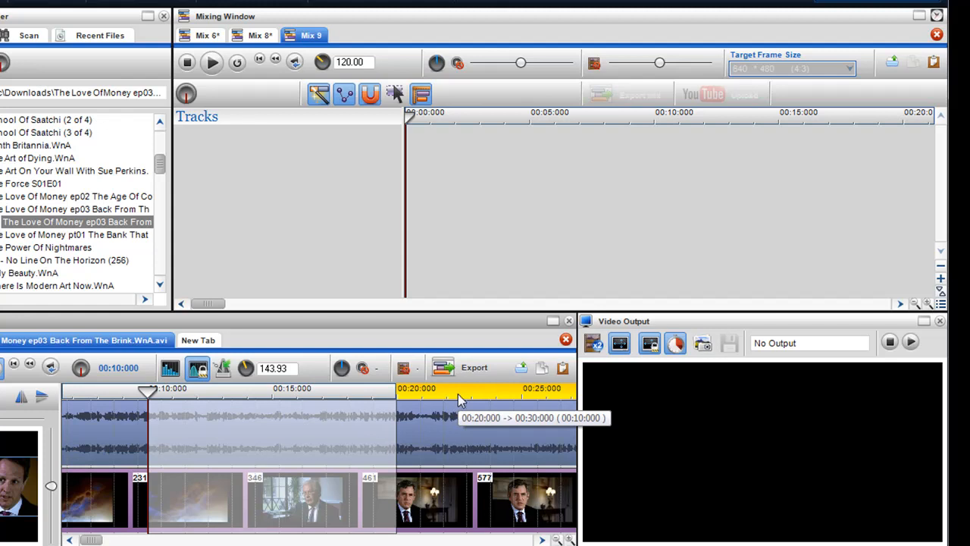
- Copy the mix within the 20–30 minute loop region into the third mix, Mix 9
right_click(458, 397)
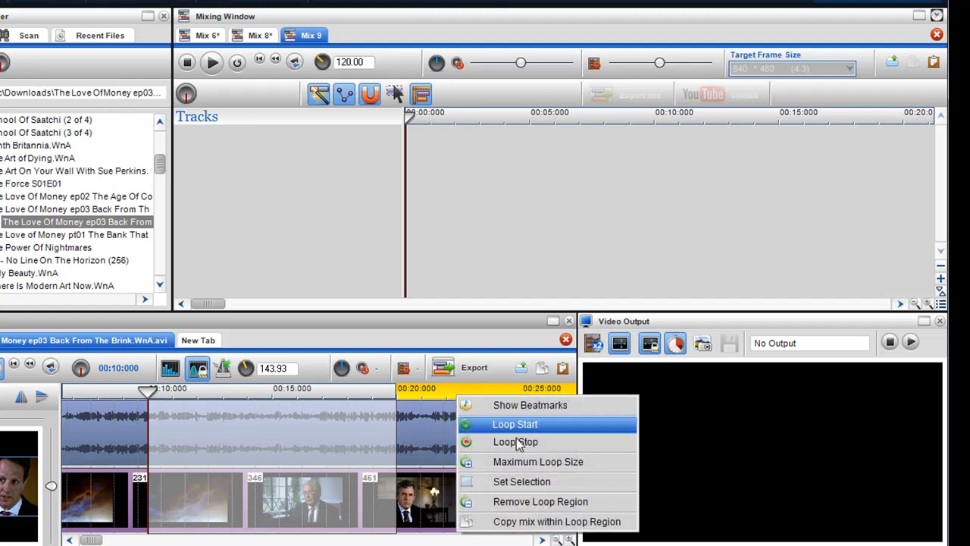
left_click(516, 425)
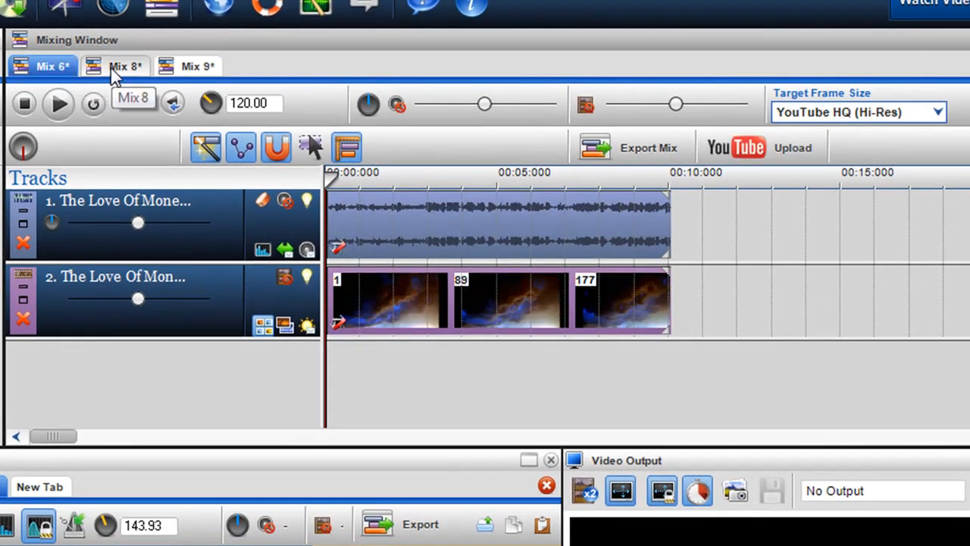
left_click(118, 66)
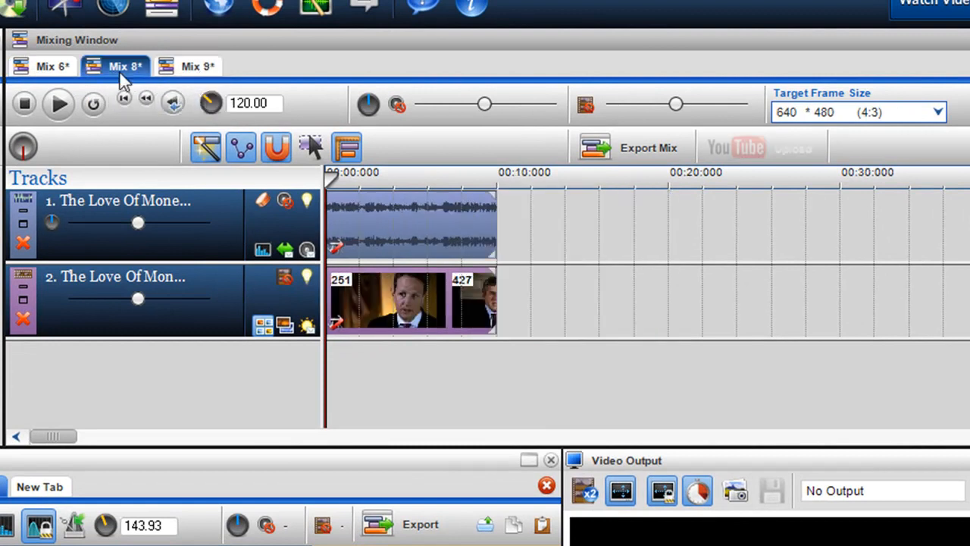
left_click(198, 66)
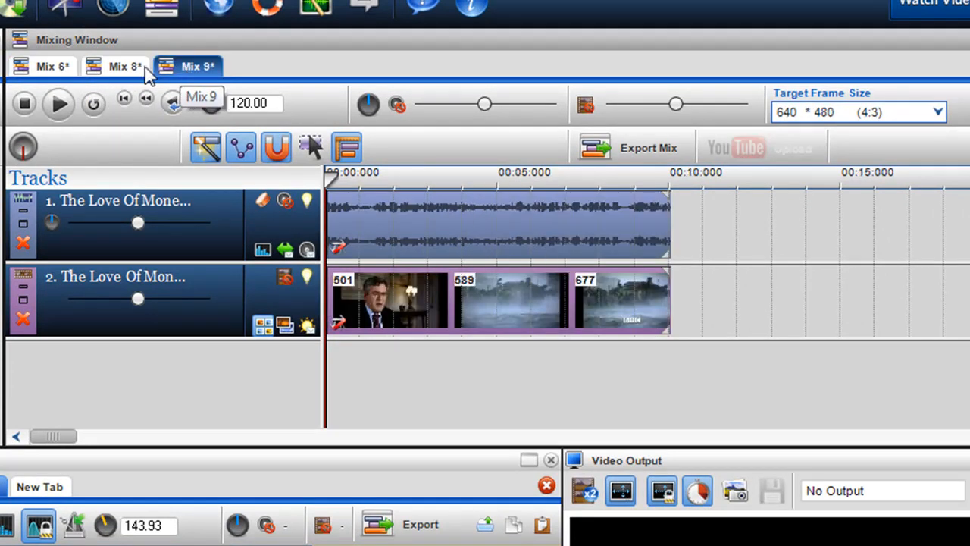
left_click(49, 67)
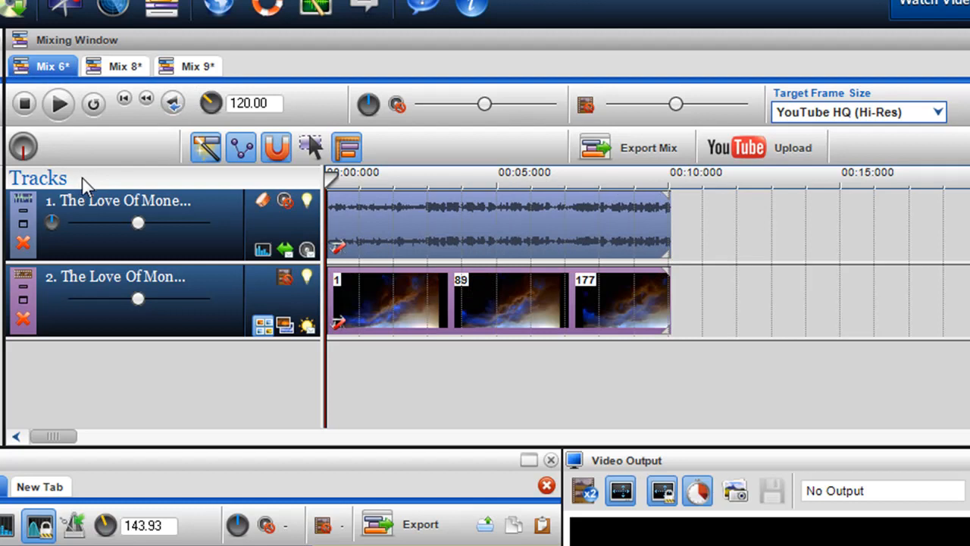
mouse_move(659, 165)
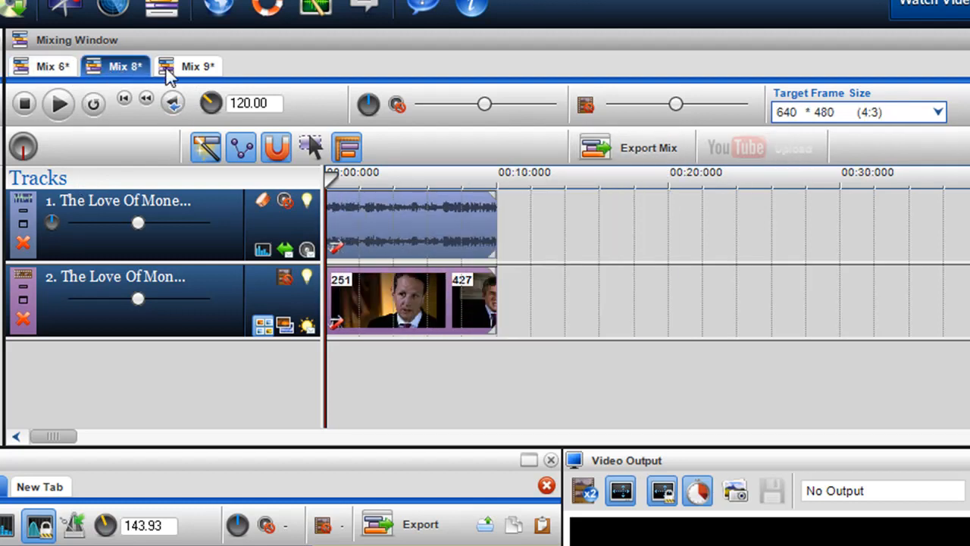
left_click(51, 67)
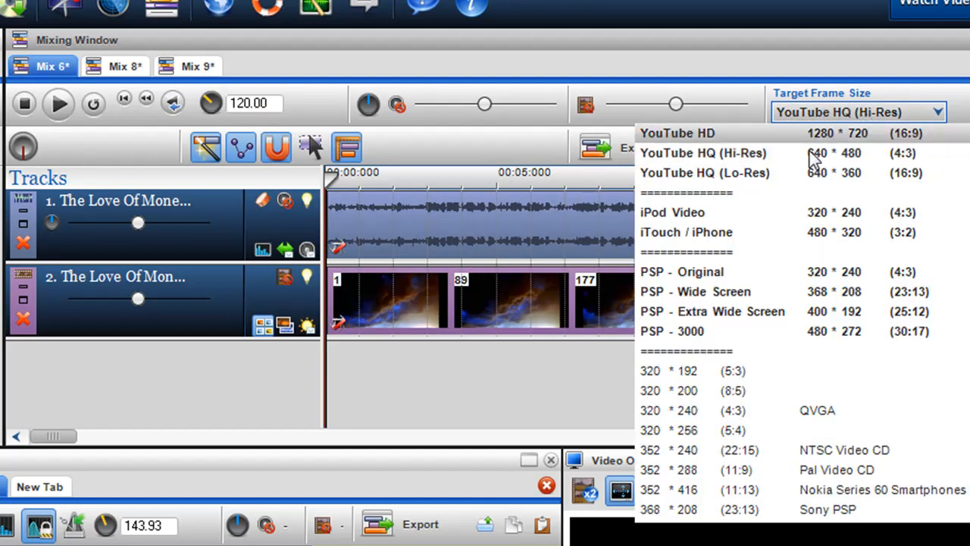
- Keep YouTube HQ (Hi-Res) as the frame size and start the YouTube render-and-upload for Mix 6
left_click(703, 152)
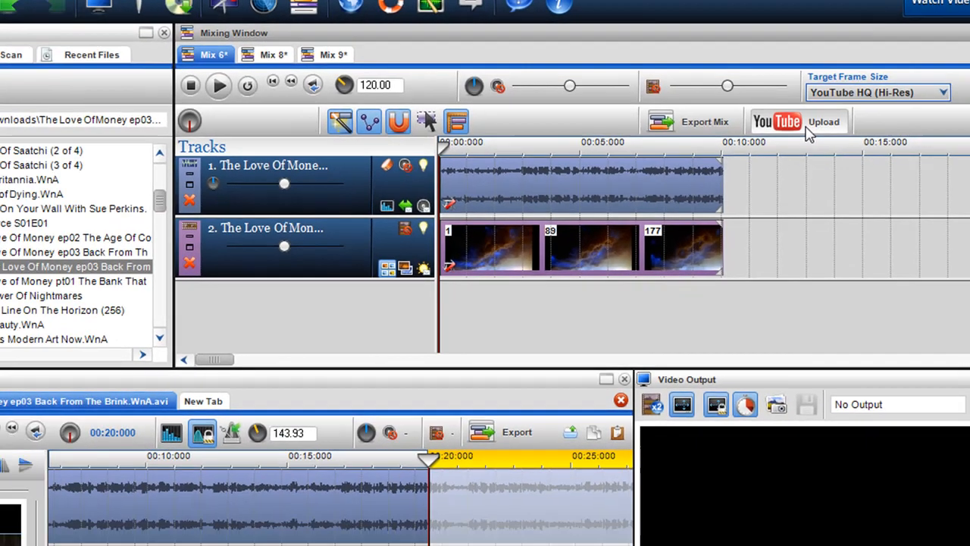
left_click(798, 121)
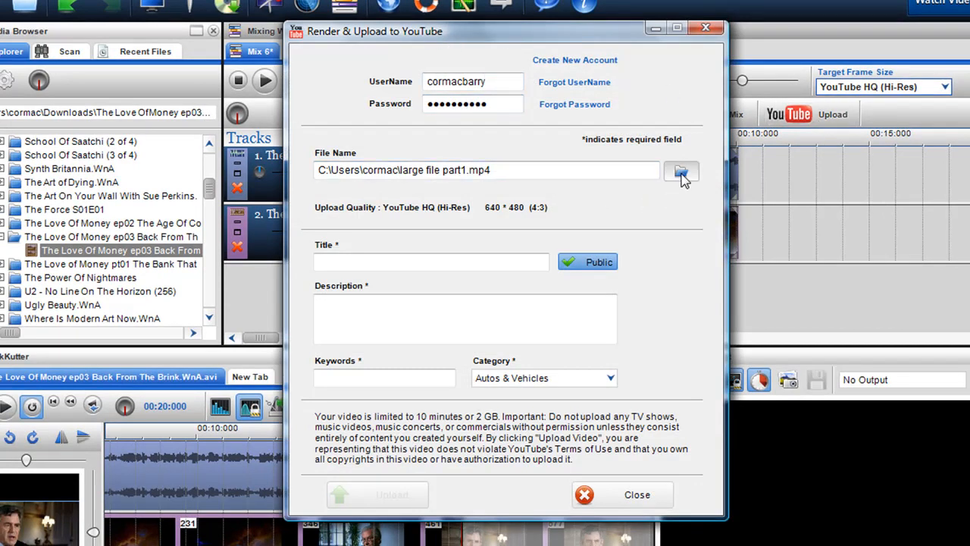
- Name the render file and give the video the title 'Large file upload part 1'
left_click(679, 170)
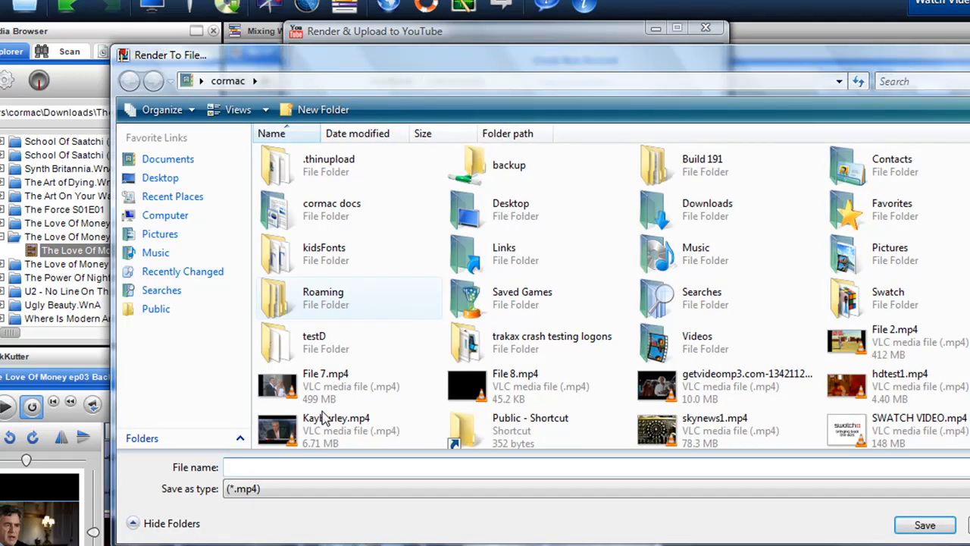
type("large part")
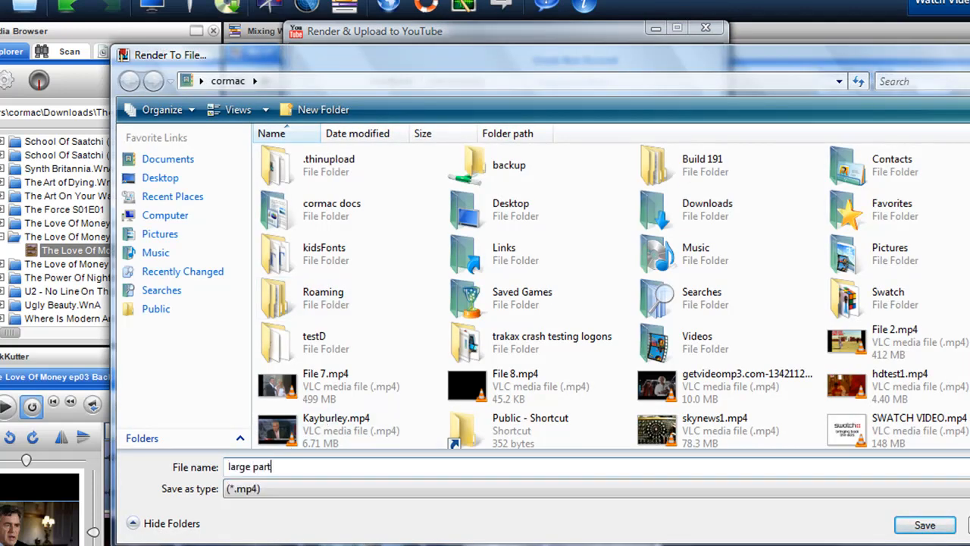
left_click(925, 525)
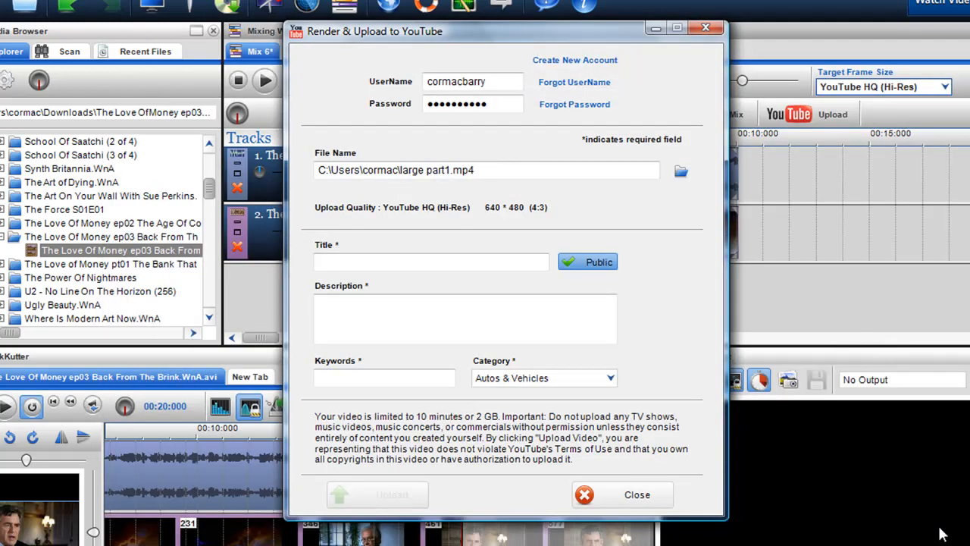
left_click(431, 260)
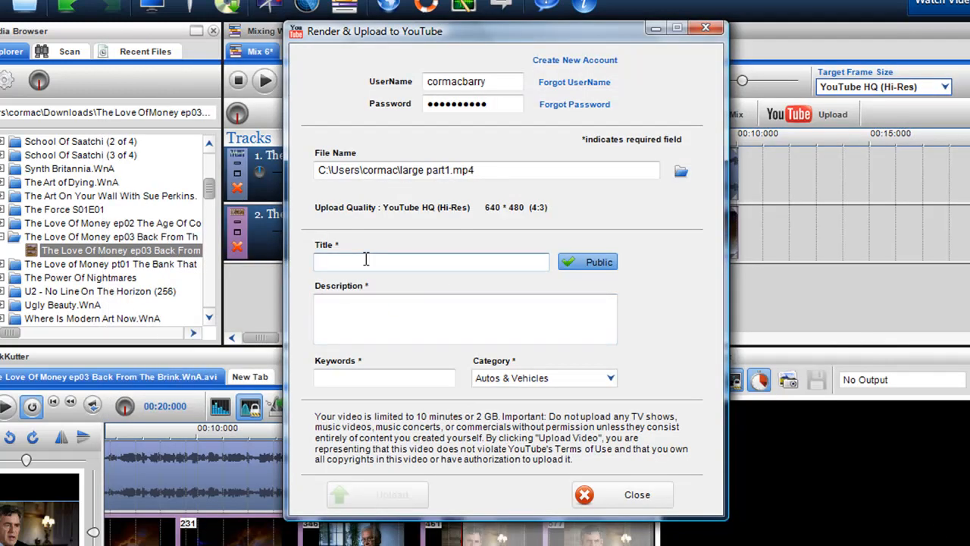
type("Large")
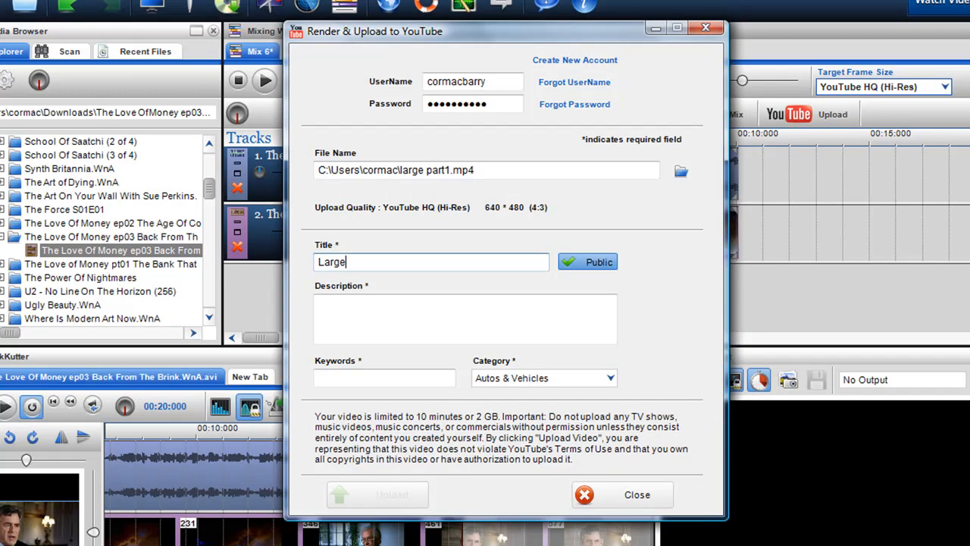
type("file u")
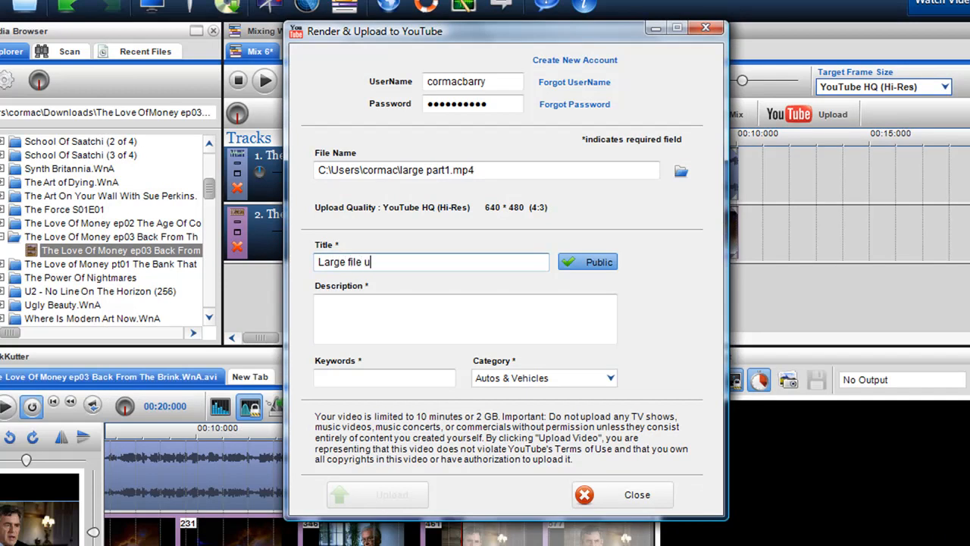
type("pload")
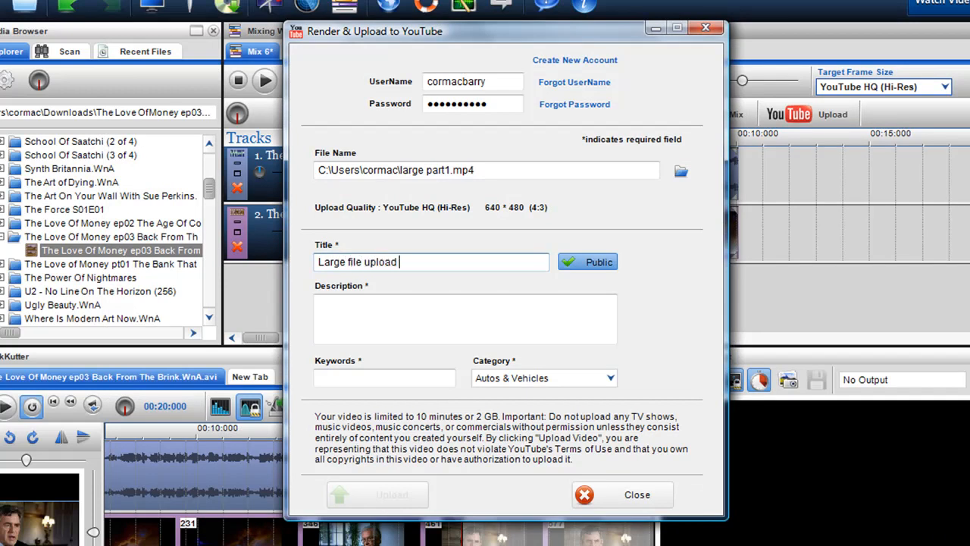
type("part 1")
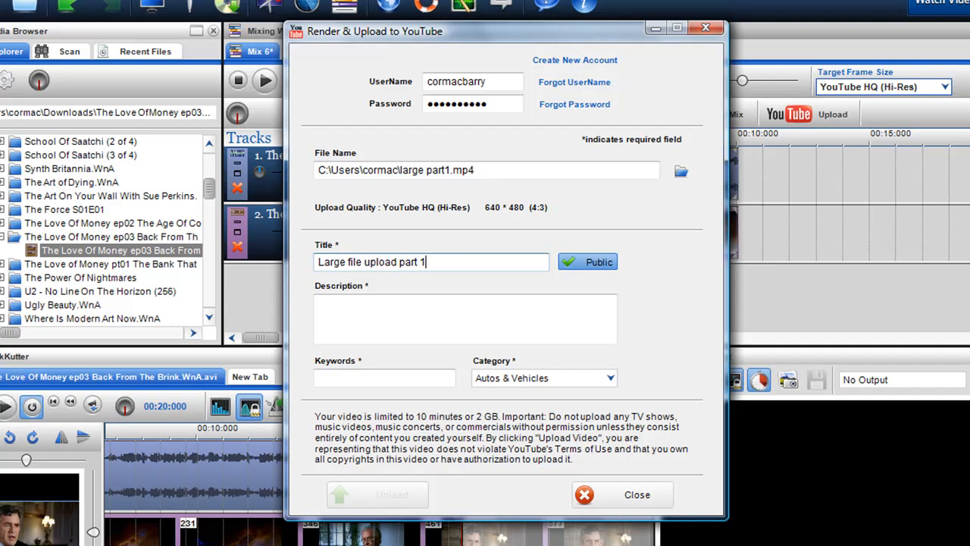
- Enter the description 'This is a video demo ... large file edi...' for part 1
left_click(464, 318)
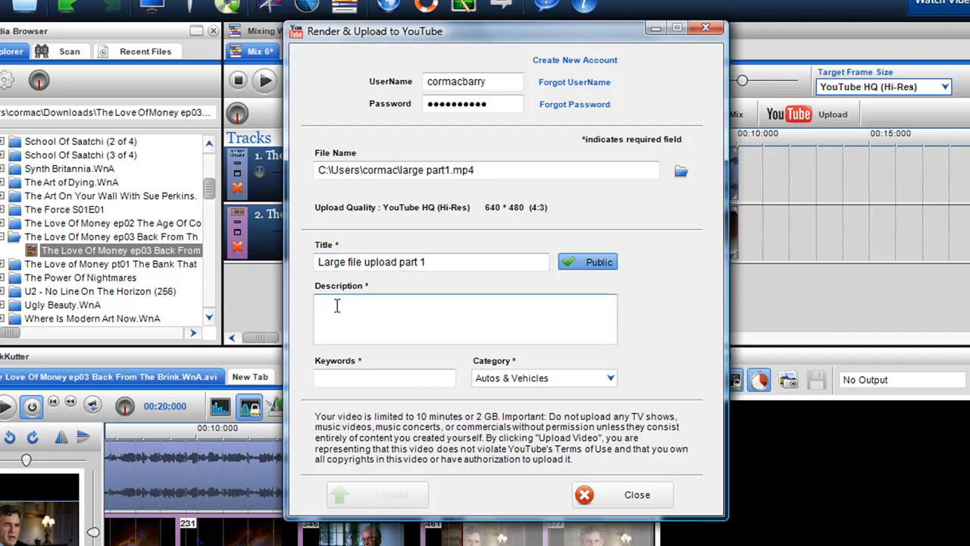
type("T")
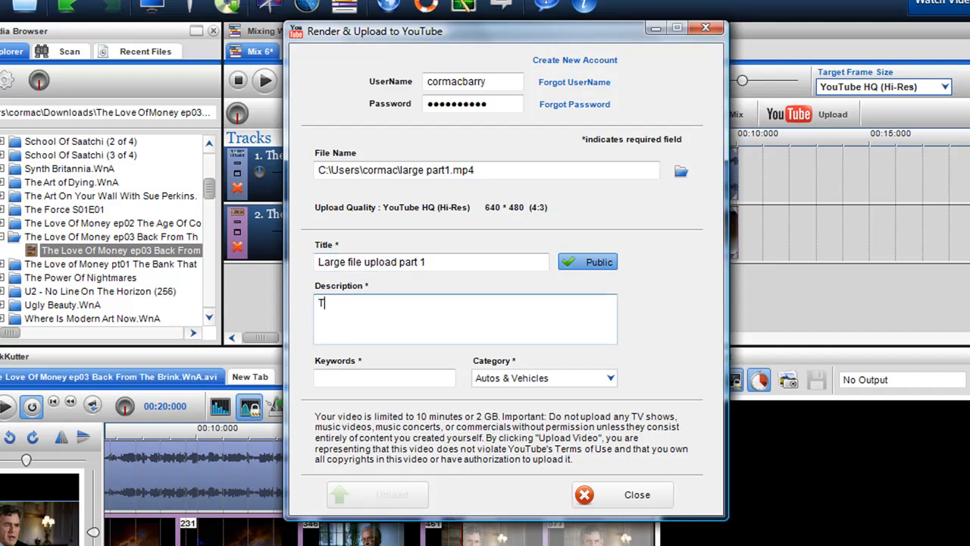
type("h")
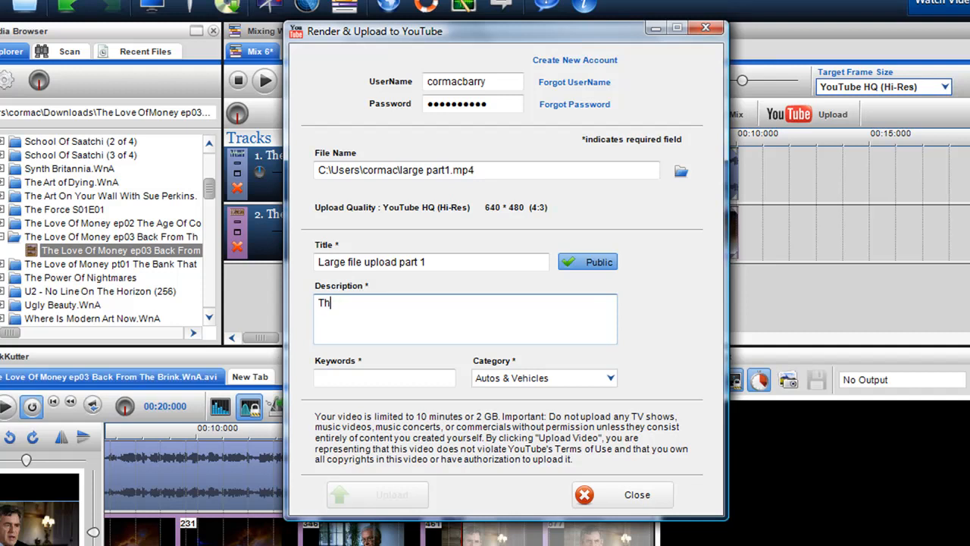
type("is a vide")
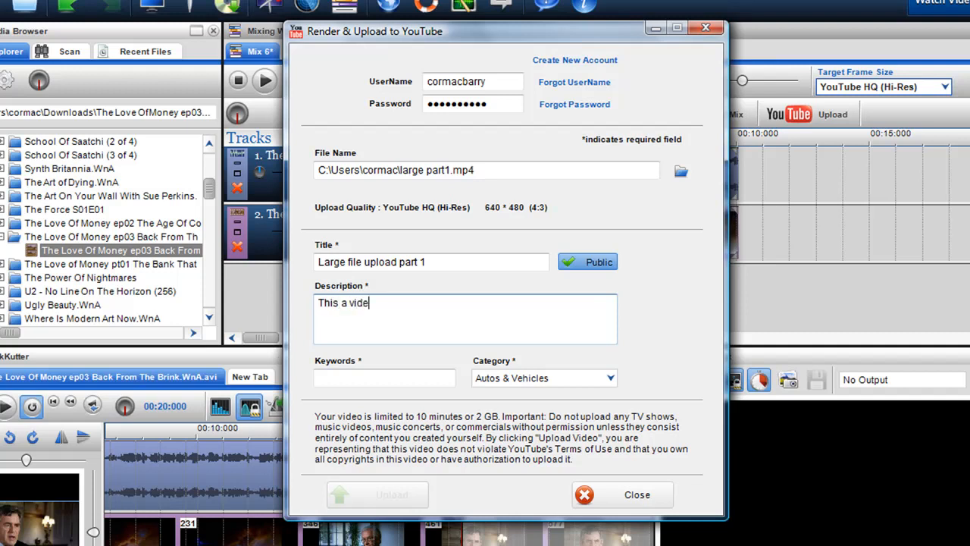
type("o demo")
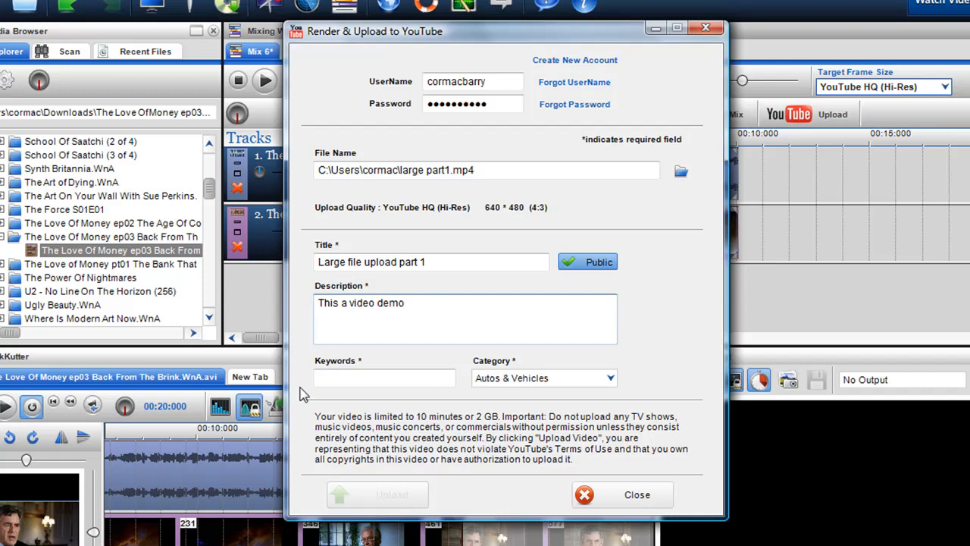
type("Demo fo")
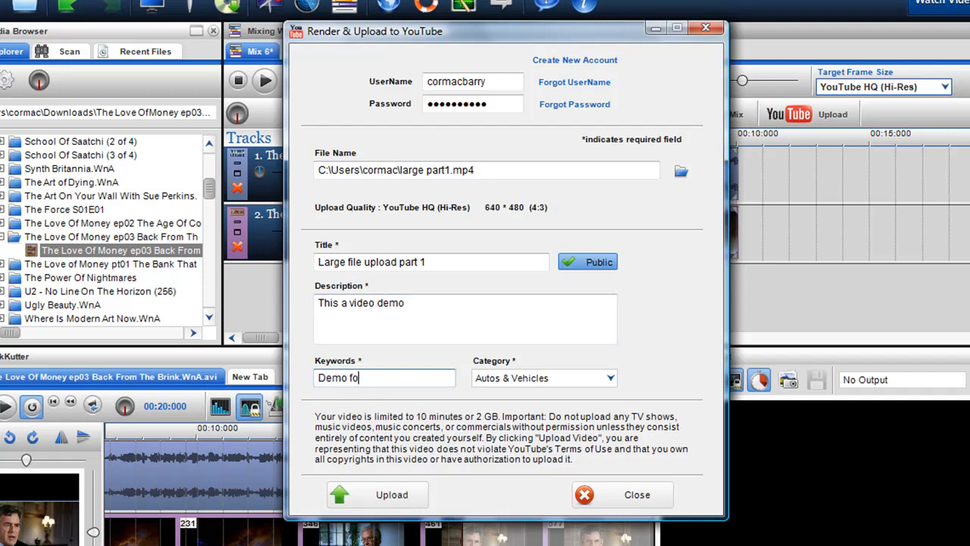
type("r")
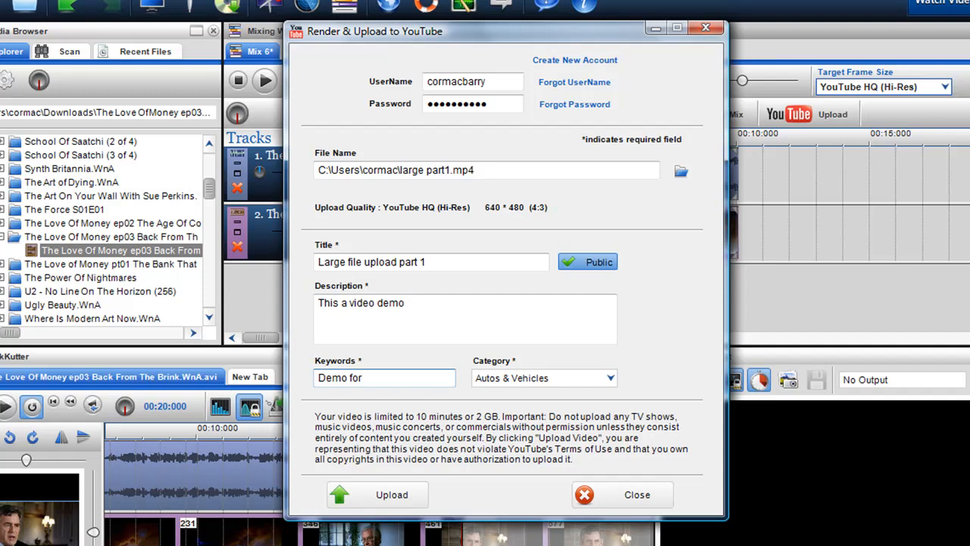
type("large")
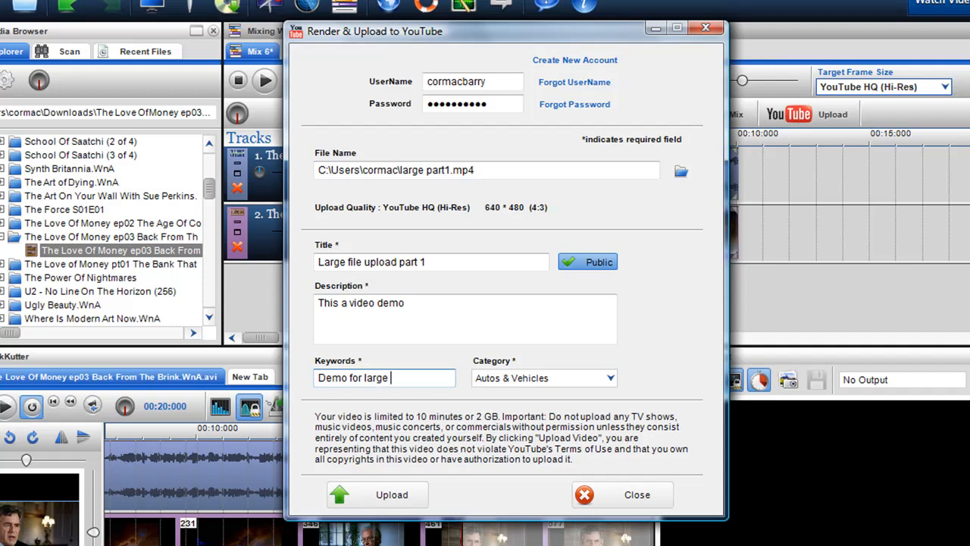
type("file edit and upload")
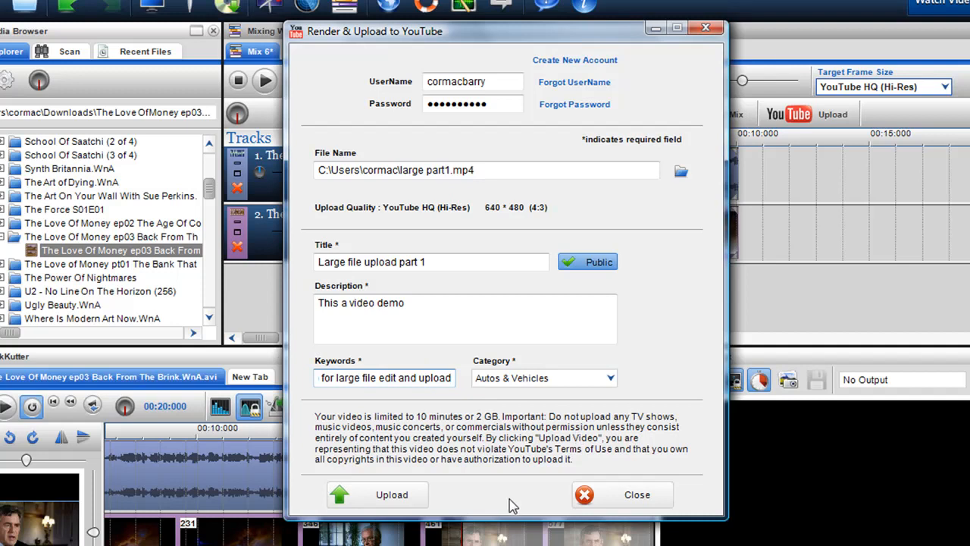
- Start rendering and uploading part 1, then close the upload window while it keeps working
left_click(391, 494)
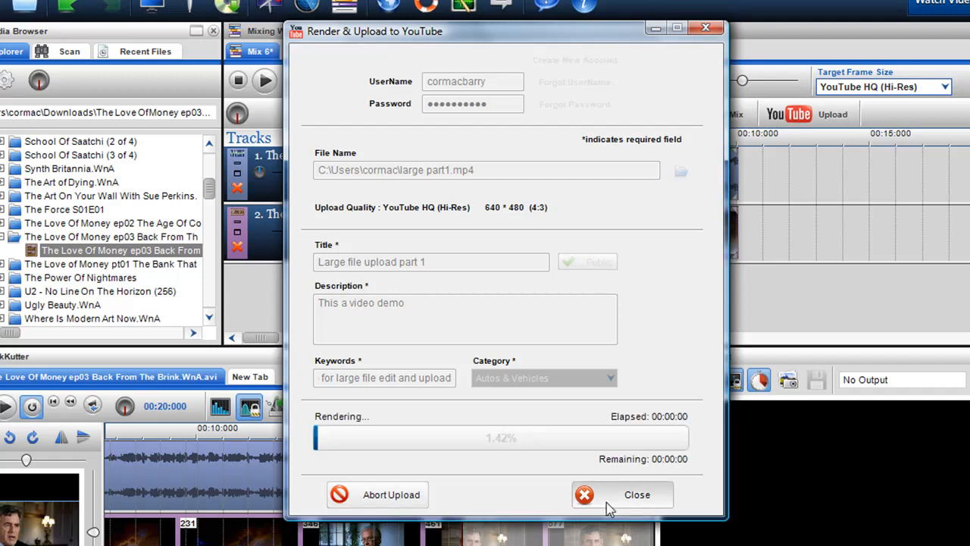
left_click(637, 494)
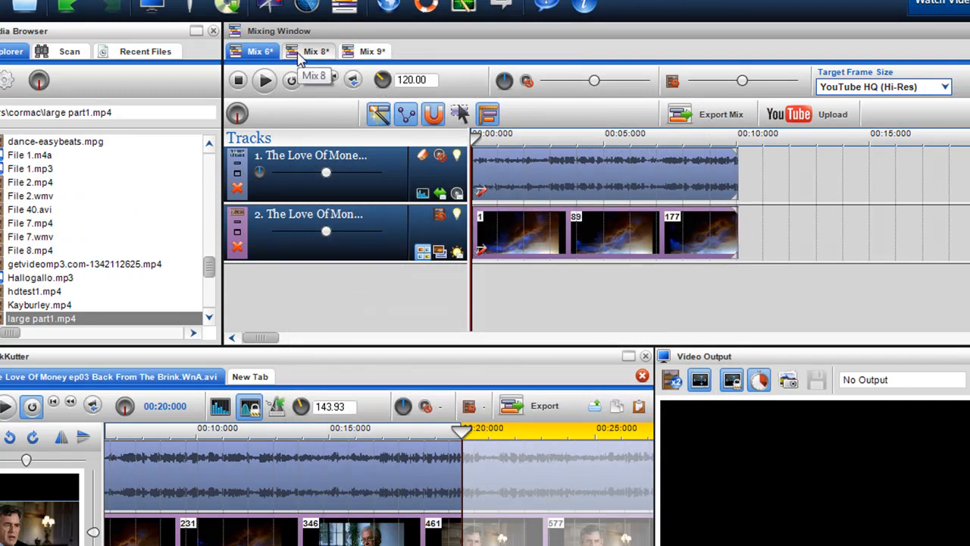
- Switch to Mix 8, set YouTube HQ (Hi-Res) frame size and bring up its YouTube upload form
left_click(314, 51)
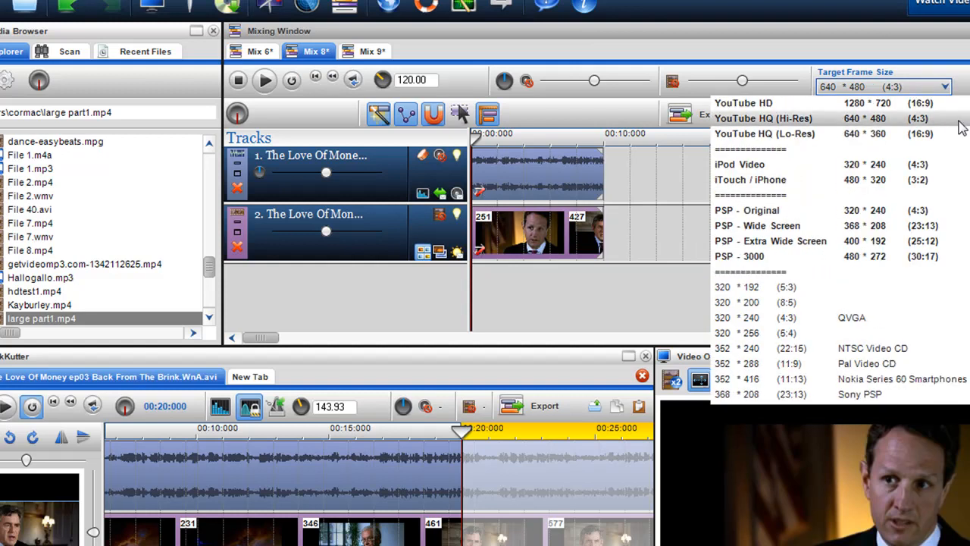
left_click(763, 119)
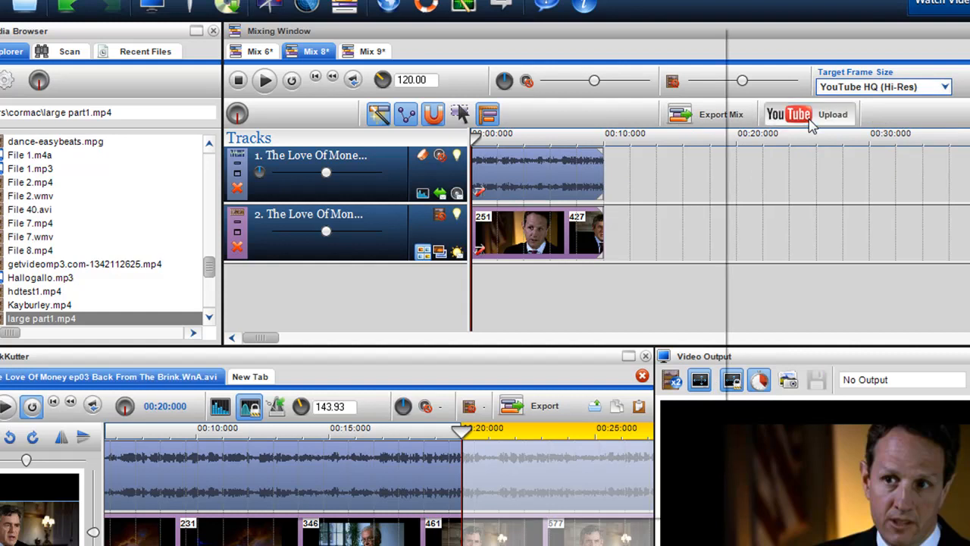
left_click(832, 114)
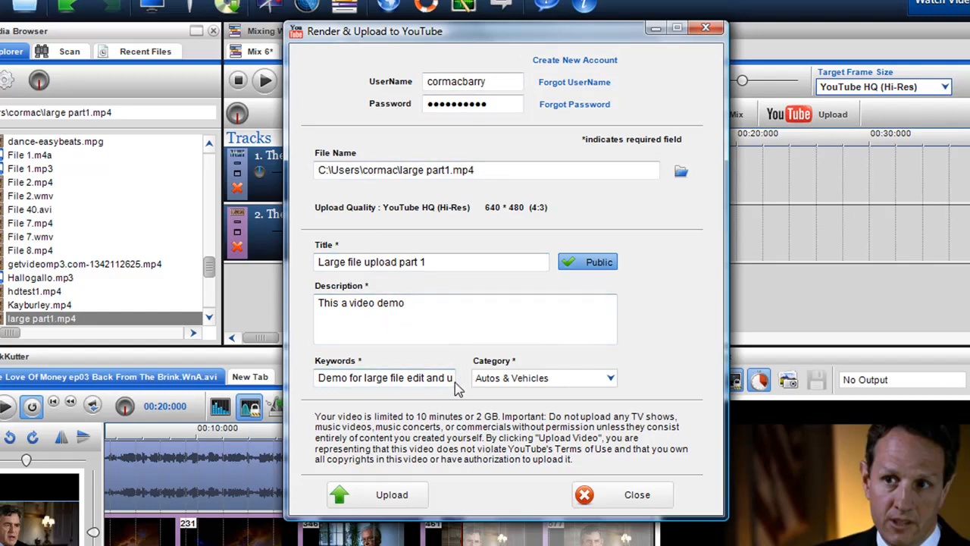
mouse_move(701, 188)
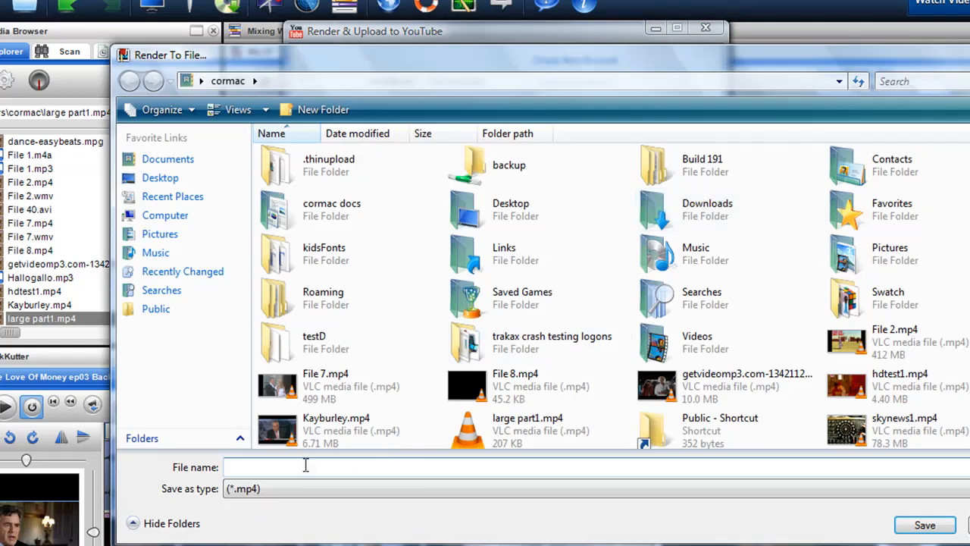
- Set part 2's render file to 'large file part2.mp4' in the Render To File dialog
type("large file pa")
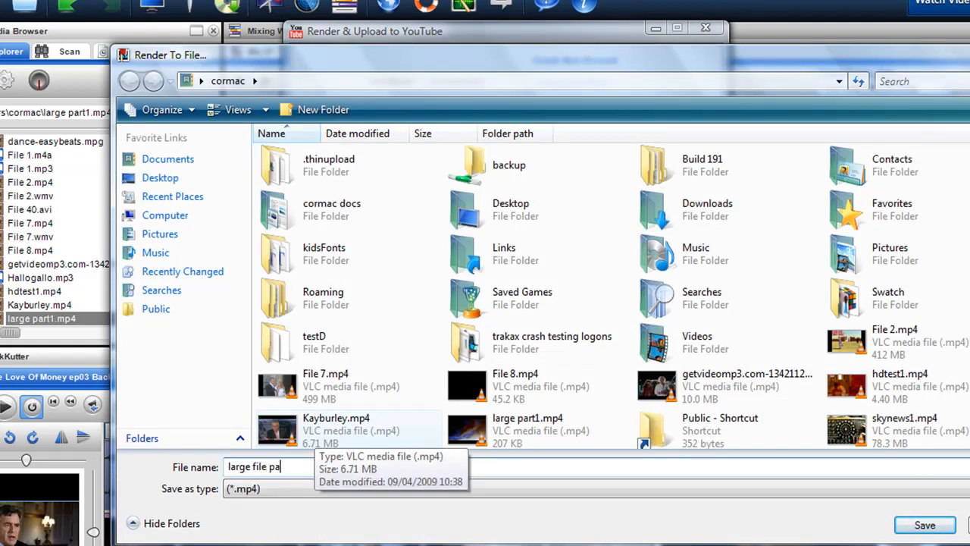
type("rt2")
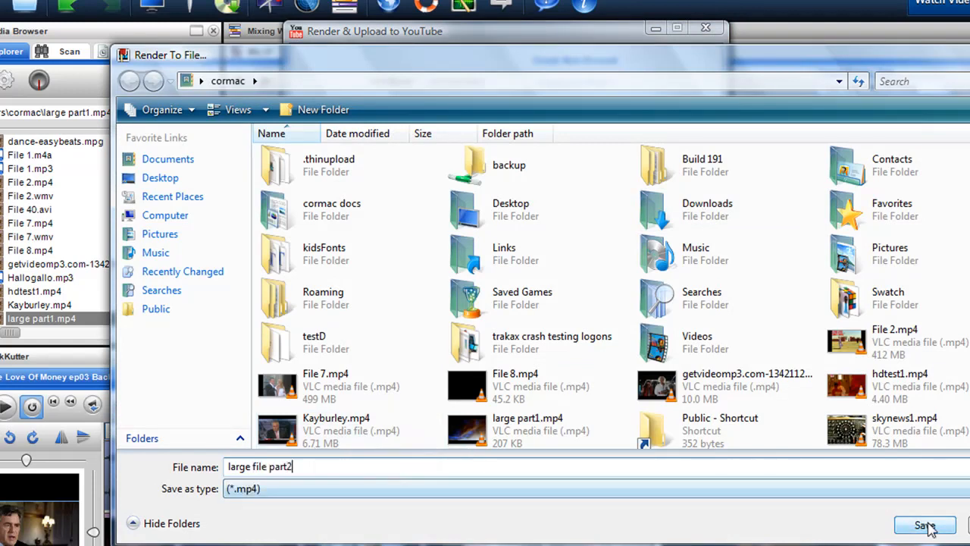
left_click(924, 524)
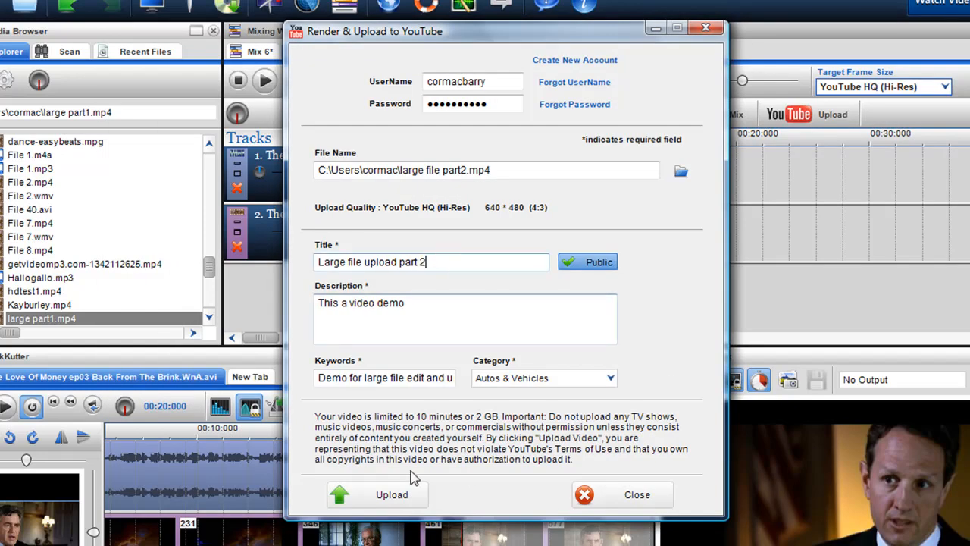
- Start rendering and uploading part 2 and minimise its upload window
left_click(391, 494)
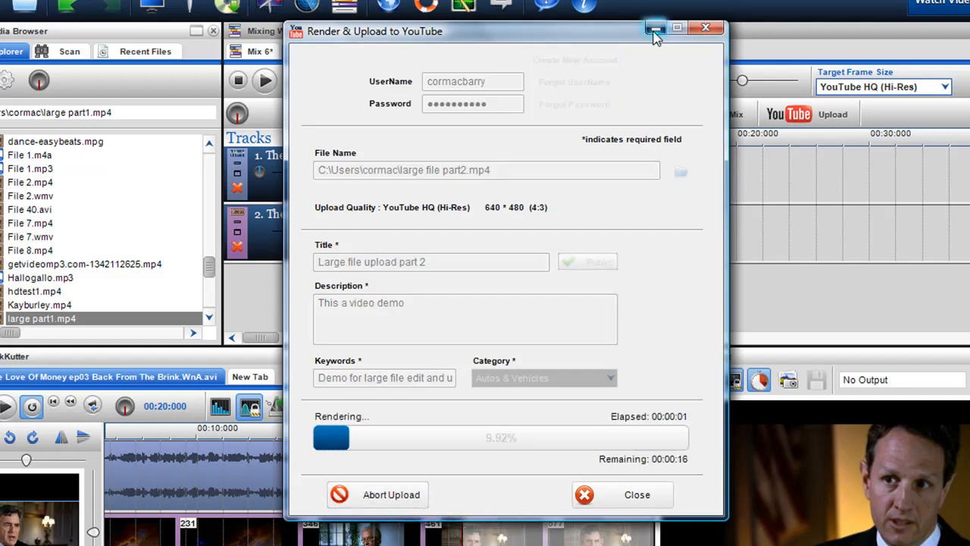
left_click(655, 27)
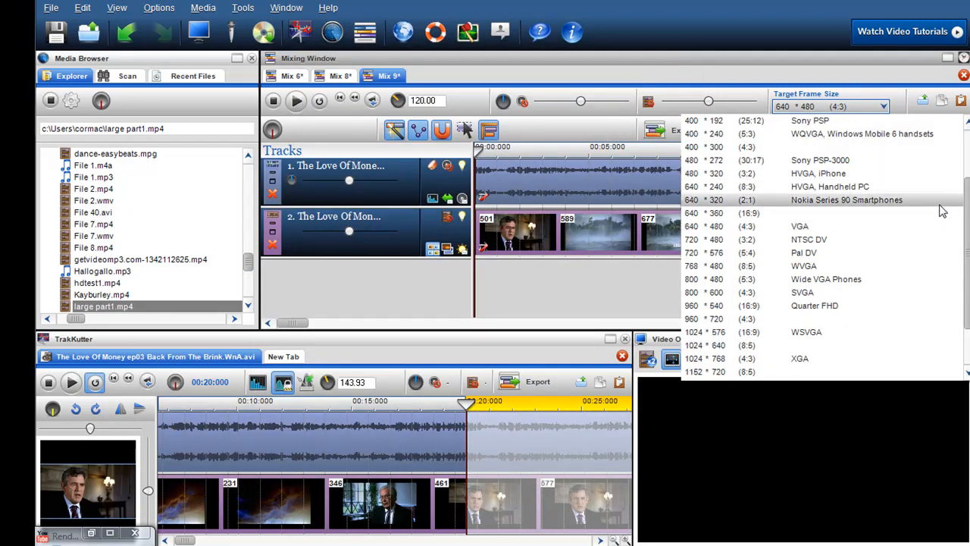
- Set the third mix's Target Frame Size to YouTube HQ (Hi-Res)
scroll("up", 3)
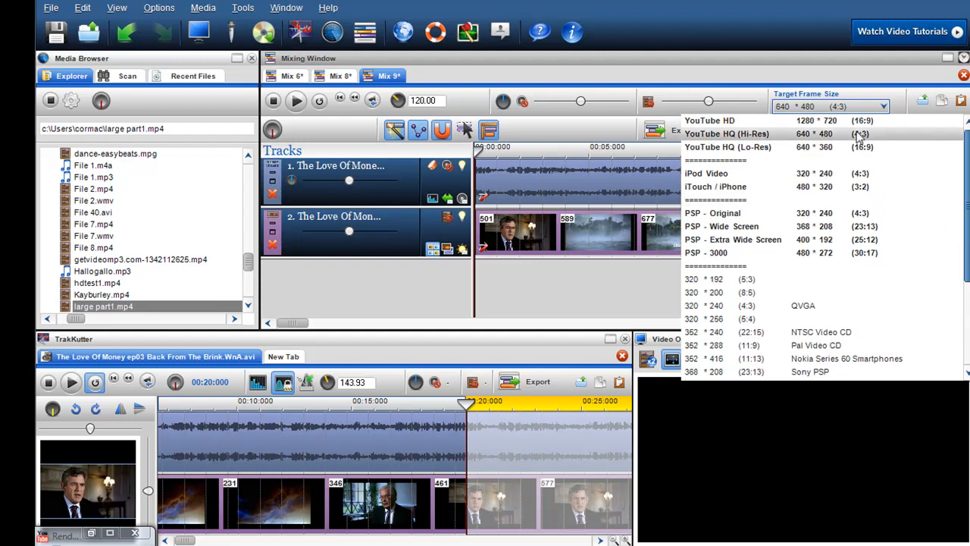
left_click(726, 134)
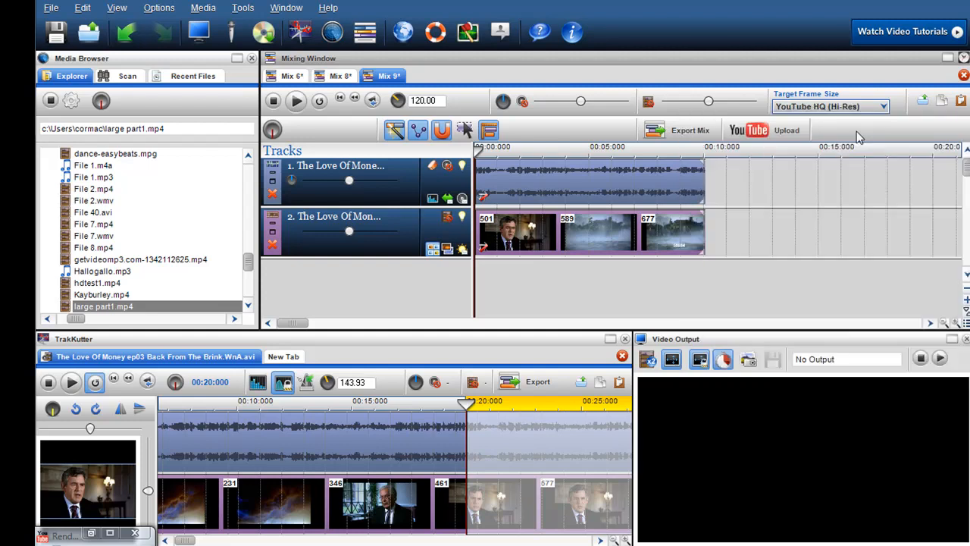
- In the third mix's YouTube upload form, set the output file to 'large file part3.mp4'
left_click(787, 131)
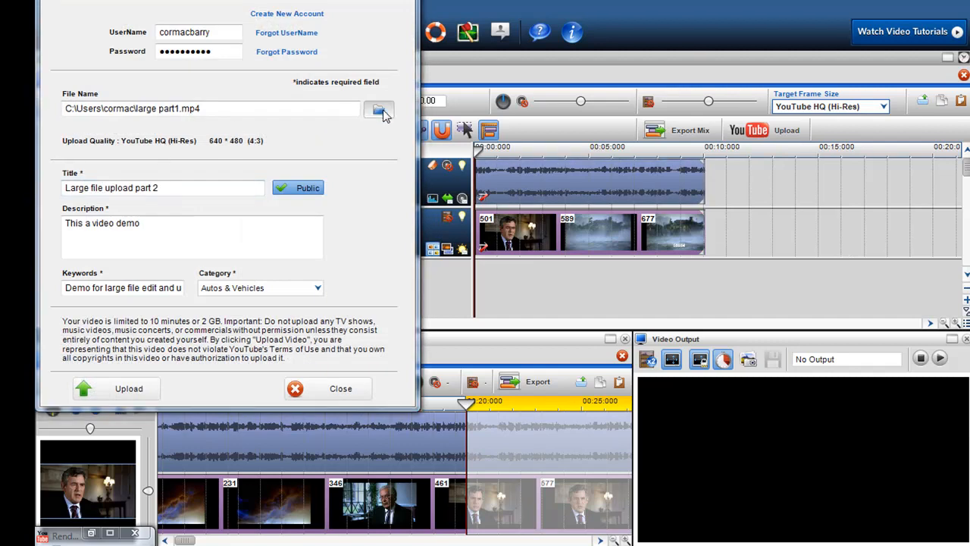
left_click(379, 109)
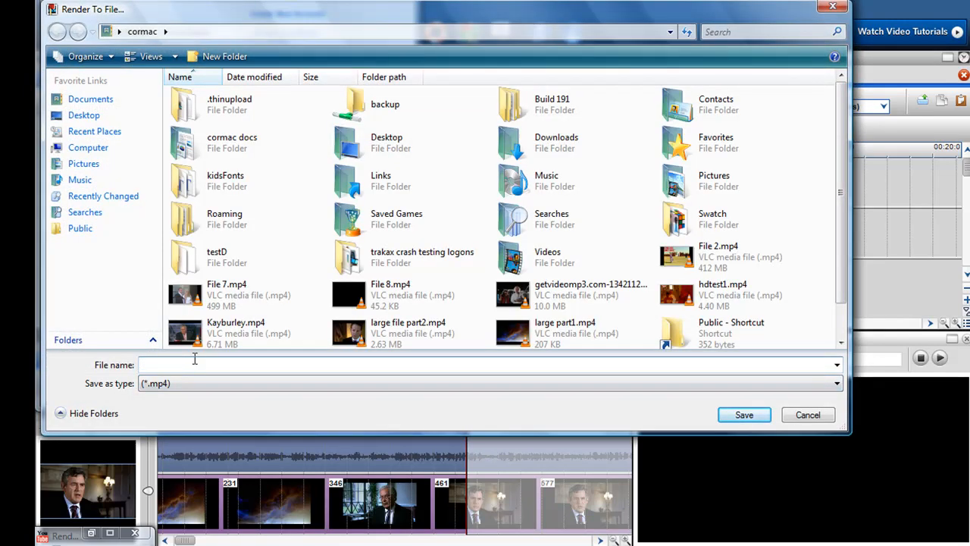
type("large fil")
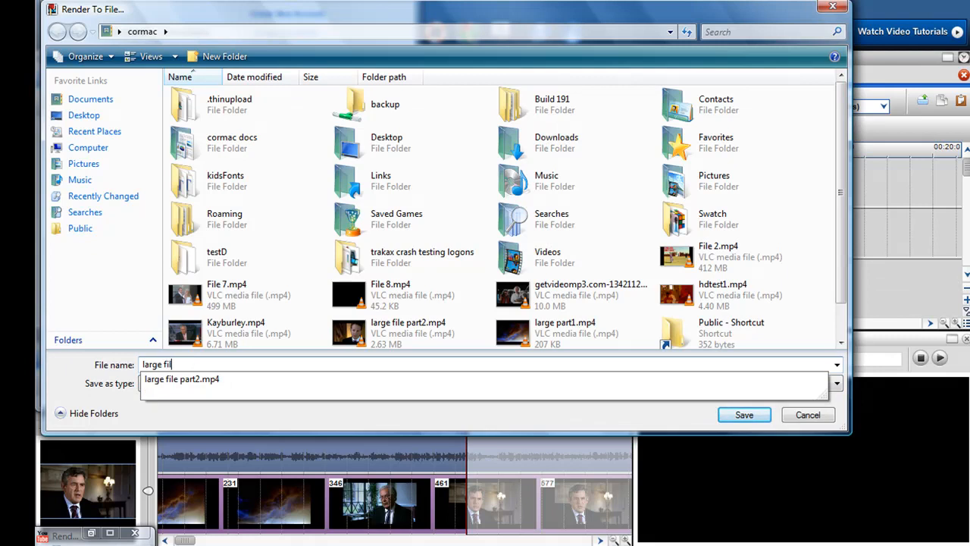
type("e part")
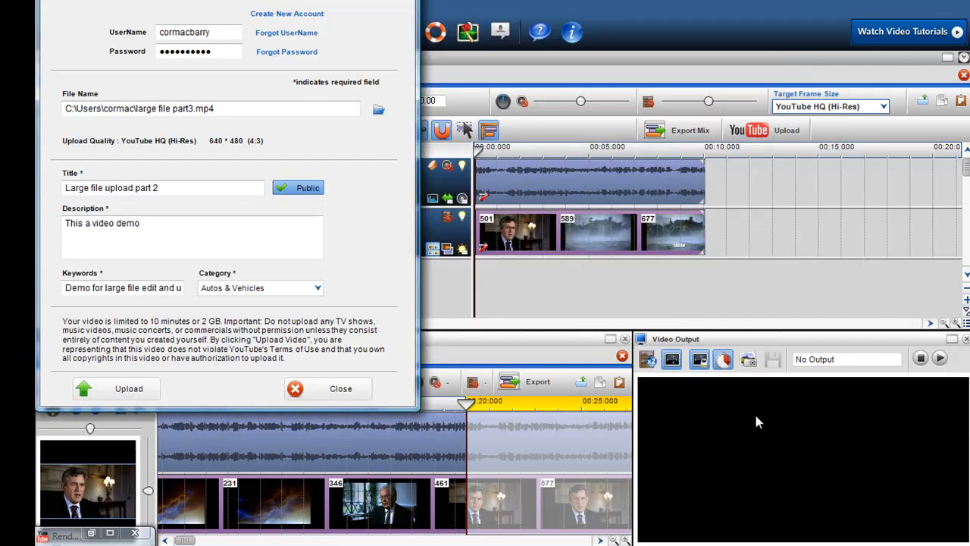
- Title the upload 'Large file upload part 3', set category Education, and start rendering and uploading
left_click(164, 188)
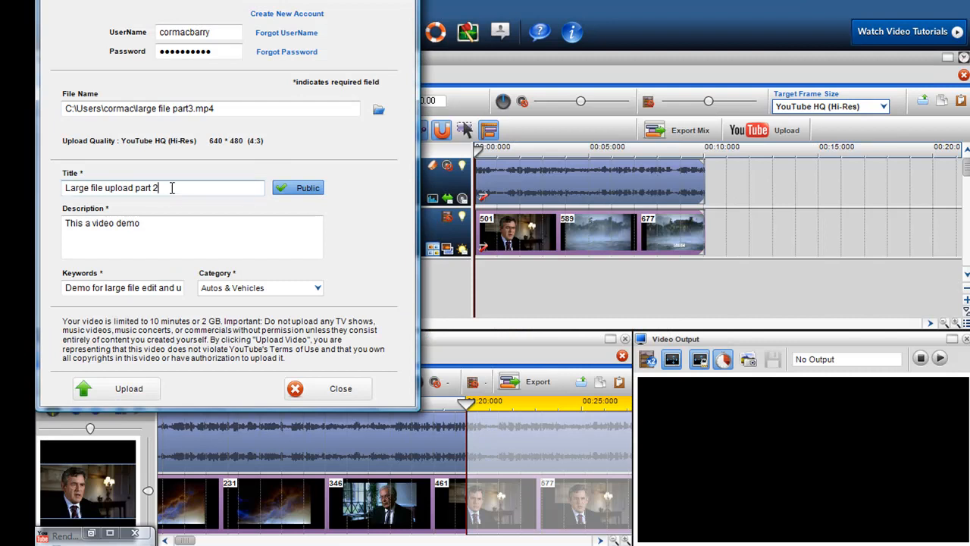
type("3")
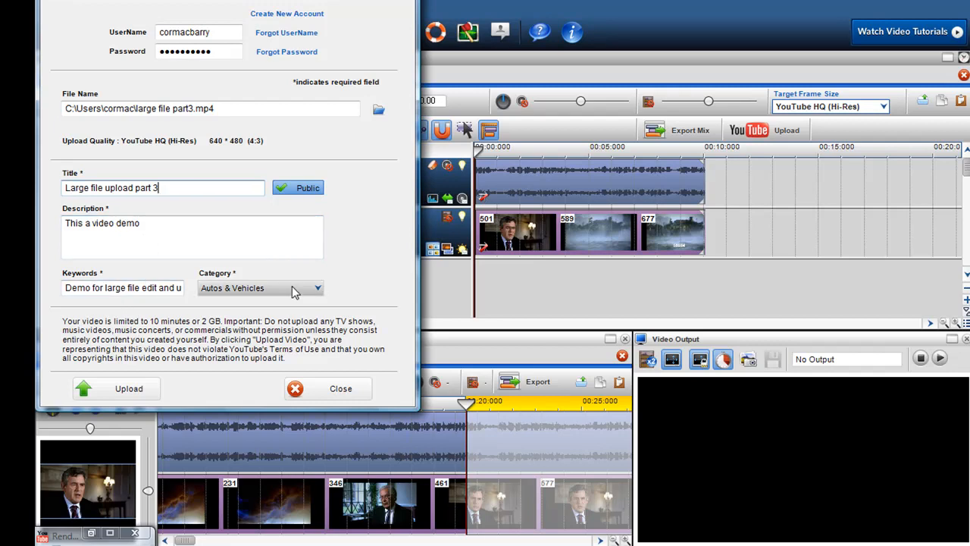
left_click(260, 288)
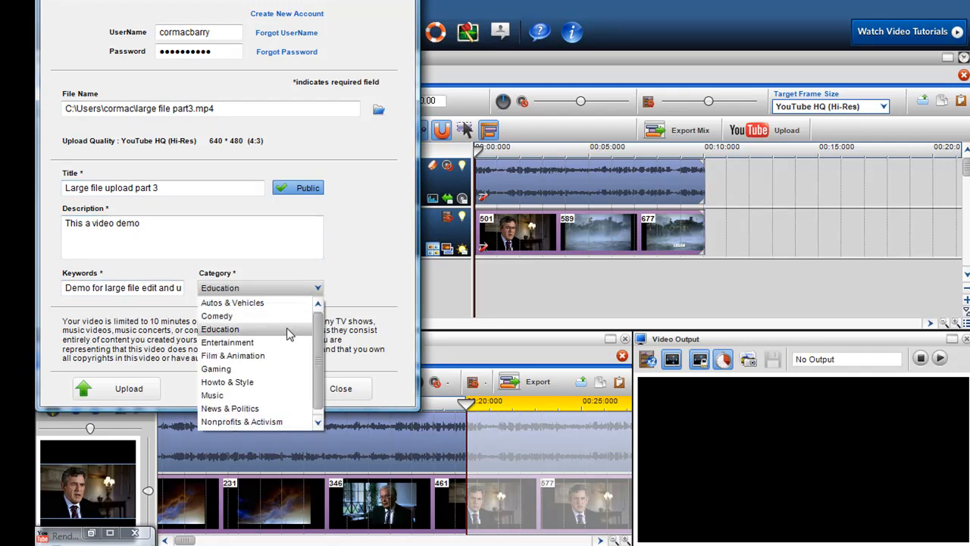
left_click(220, 328)
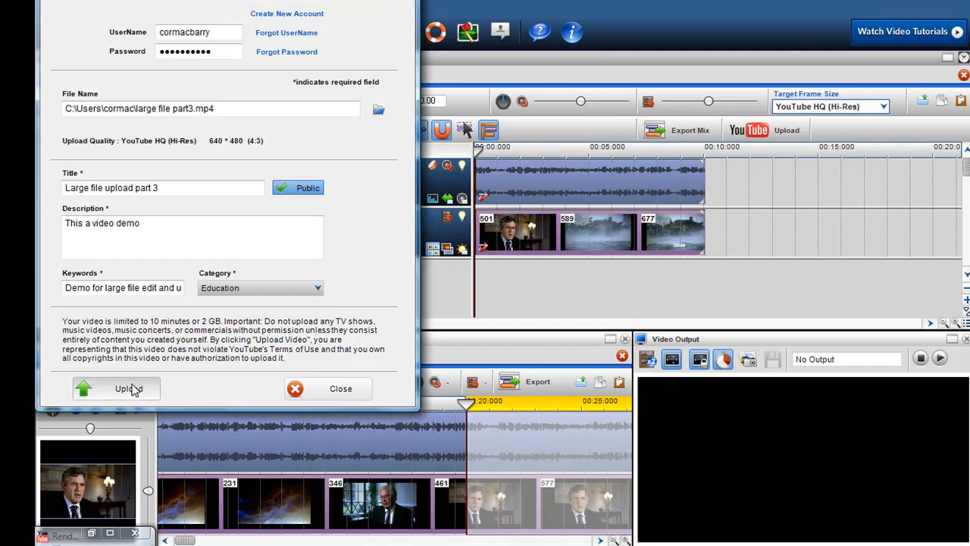
left_click(115, 388)
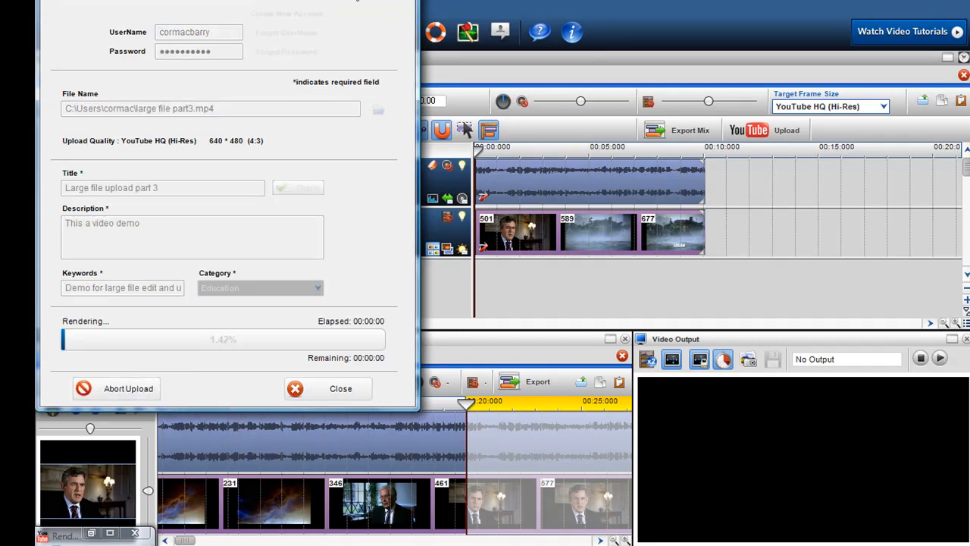
- Restore the minimised part 2 upload window to monitor both uploads side by side
left_click(91, 534)
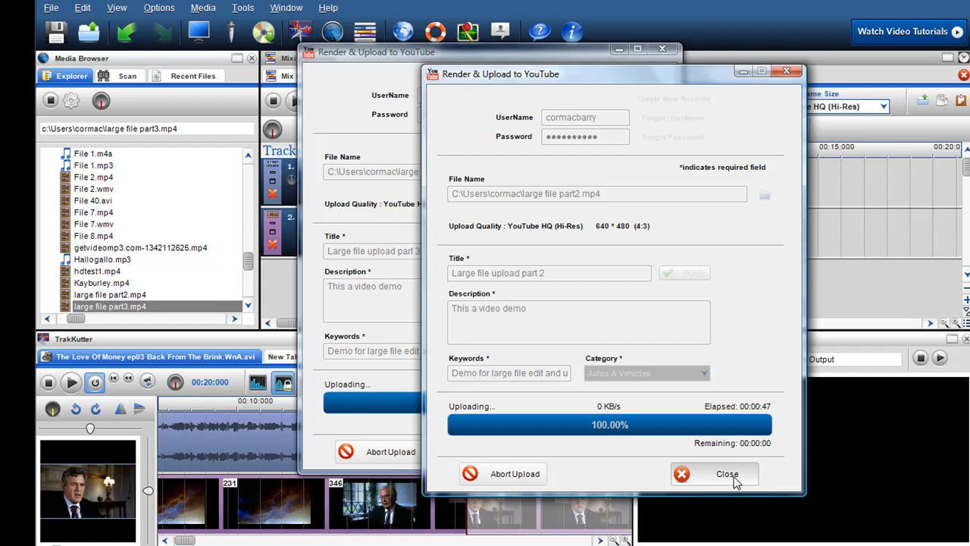
mouse_move(725, 464)
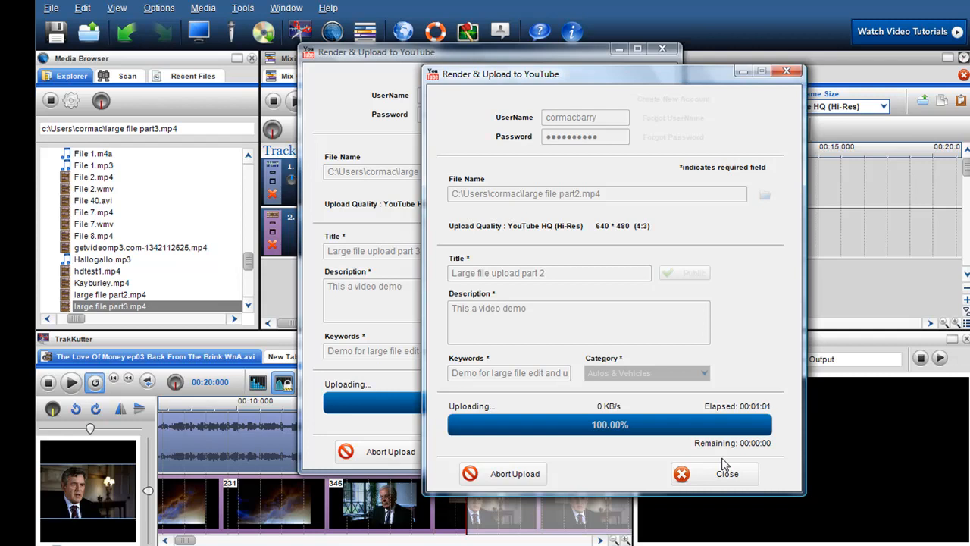
mouse_move(803, 512)
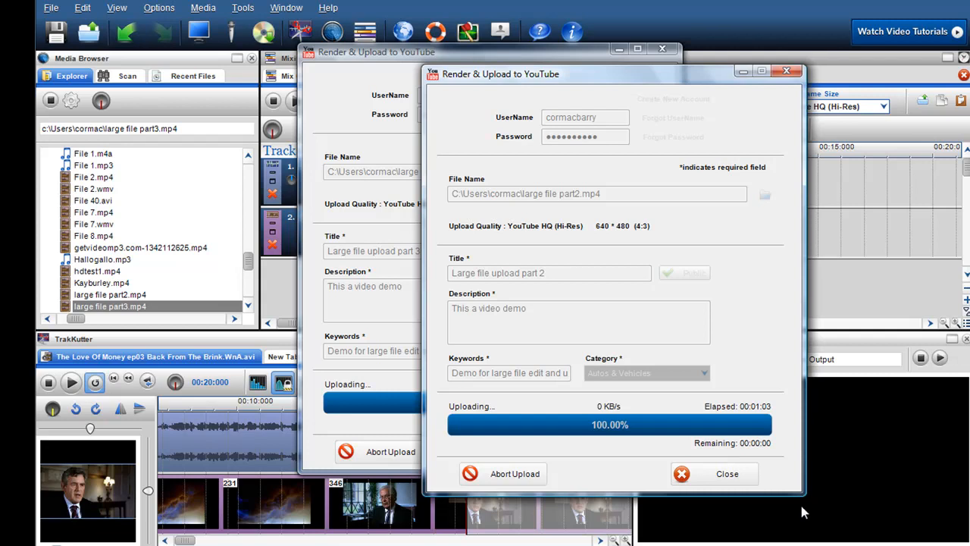